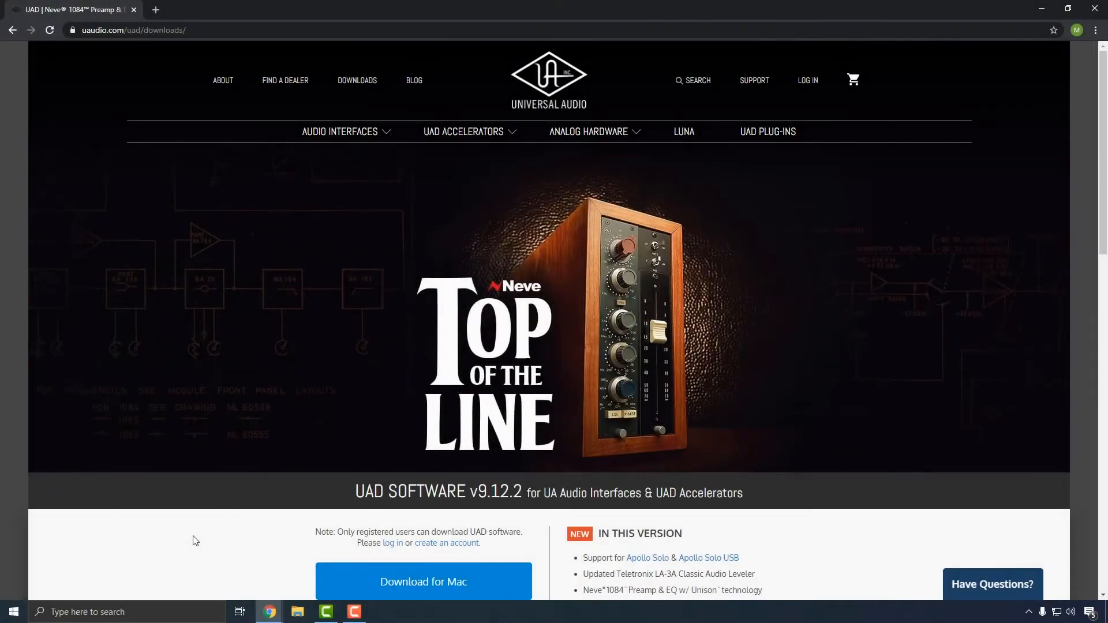
# Log in with the apolloso account to start the UAD v9.12.2 Windows zip download
pyautogui.scroll(-3)
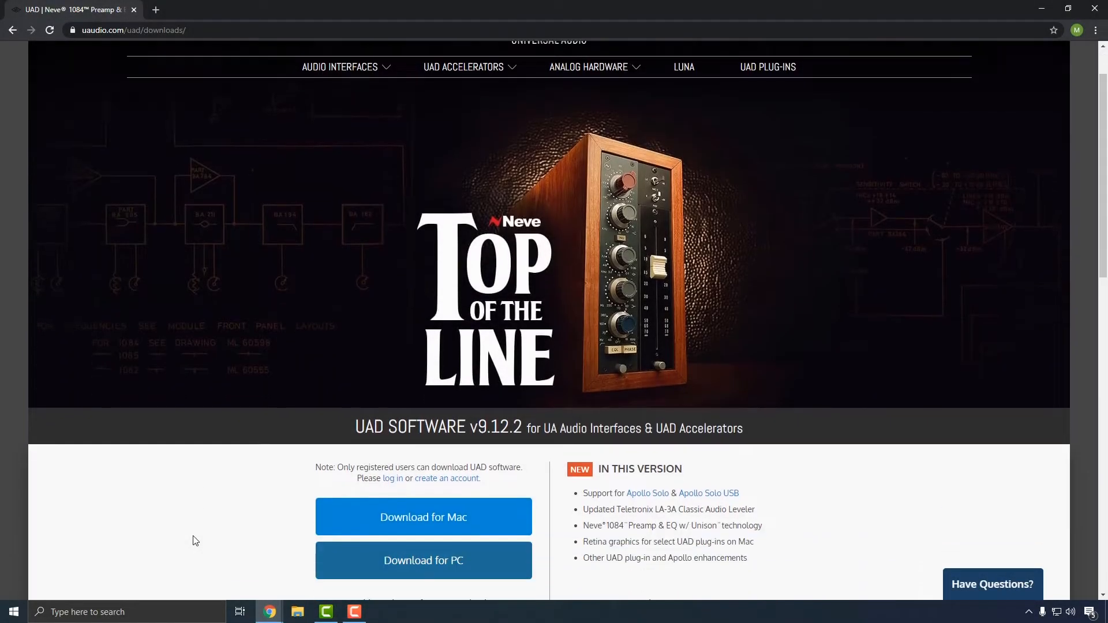
pyautogui.click(392, 478)
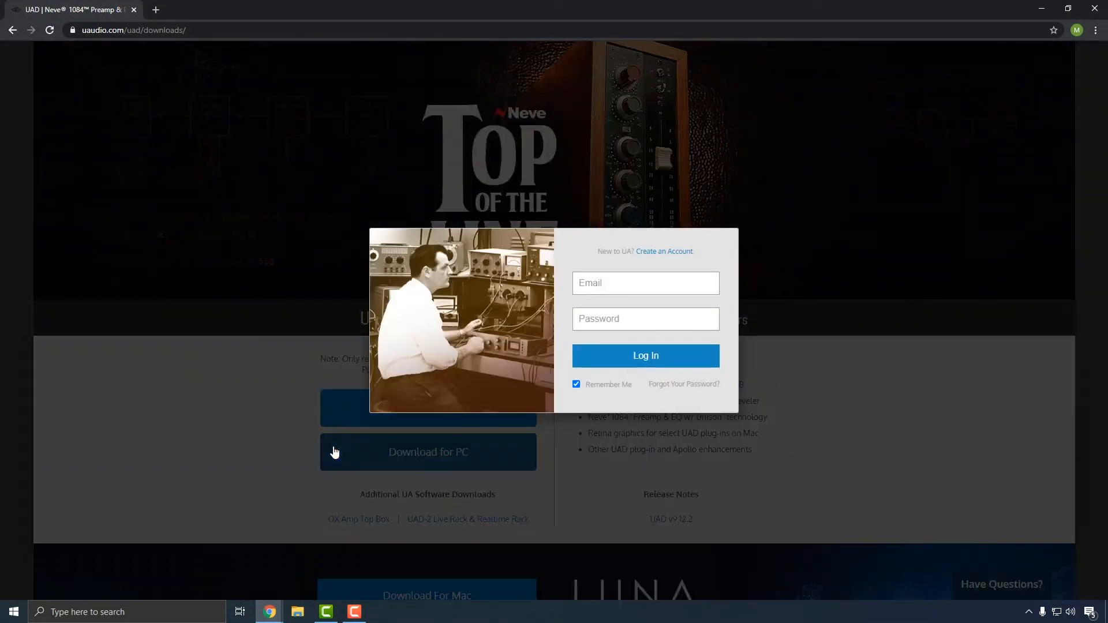
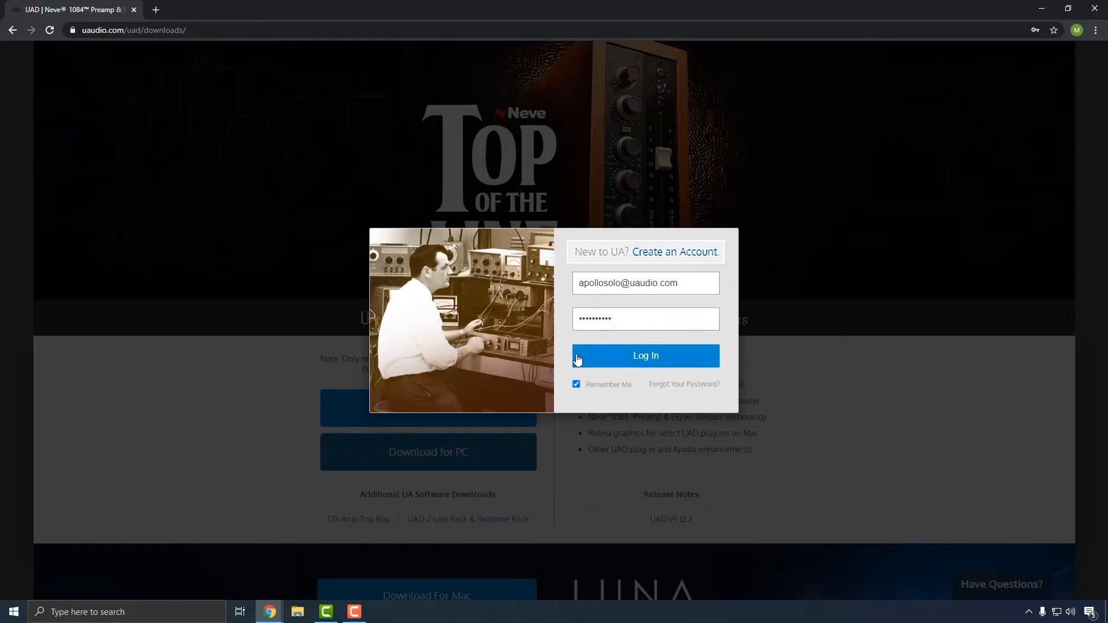
pyautogui.click(646, 356)
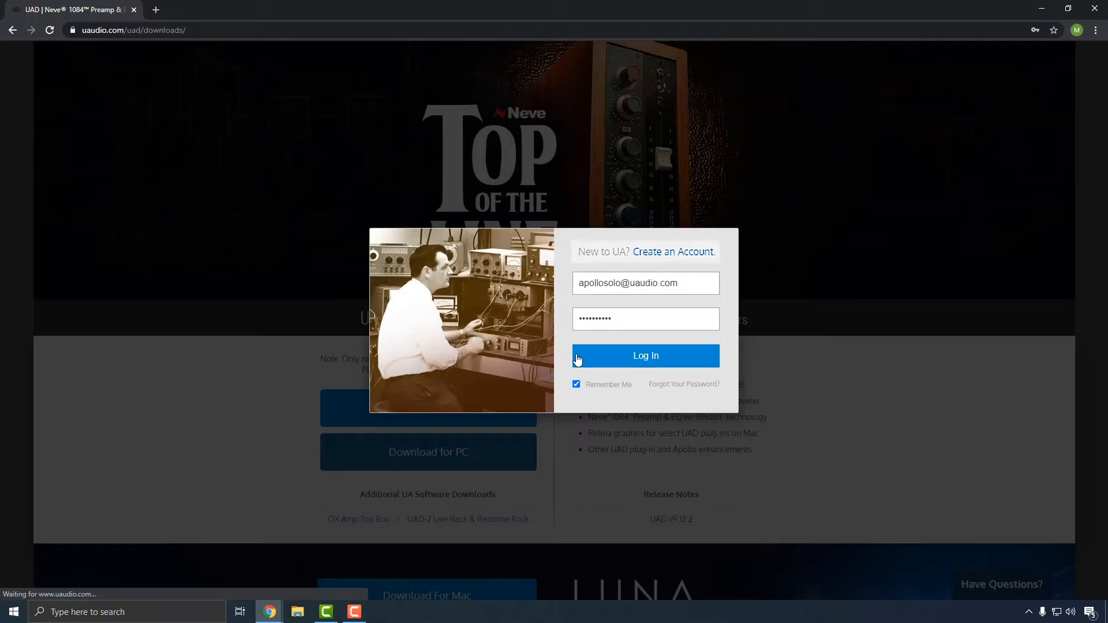
pyautogui.click(646, 356)
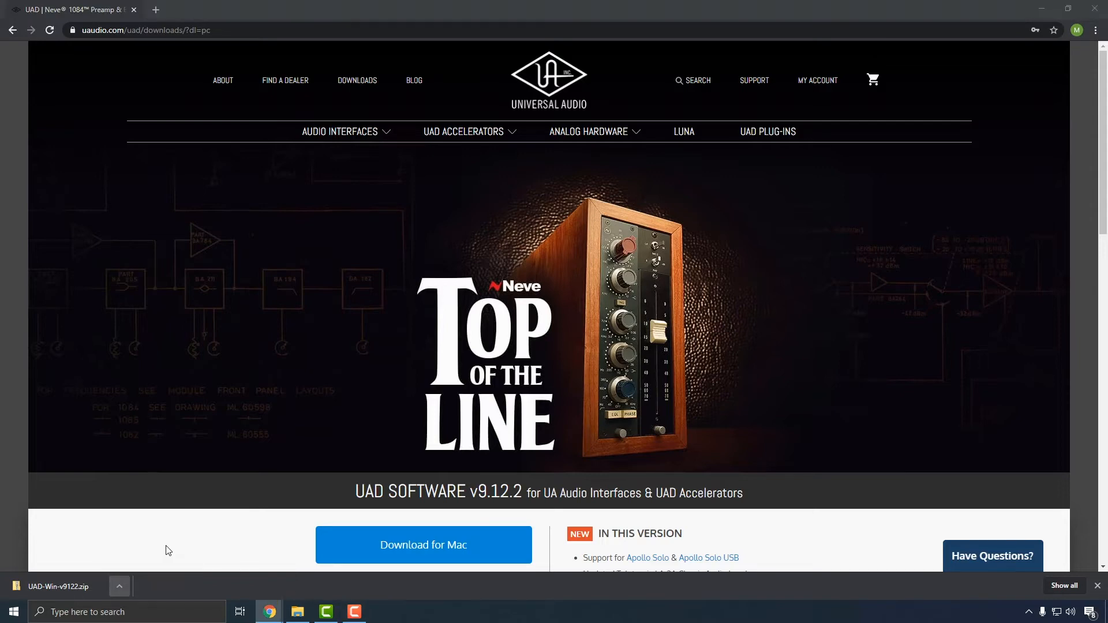
# Extract UAD-Win-v9122.zip in Downloads into its suggested UAD-Win-v9122 folder
pyautogui.click(58, 587)
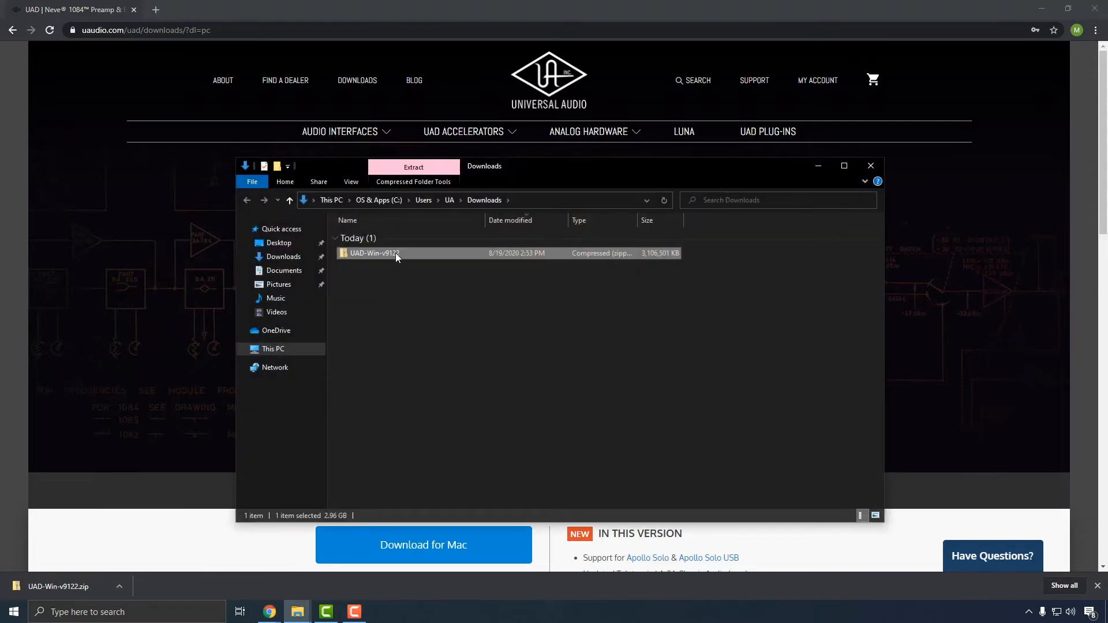
pyautogui.rightClick(374, 252)
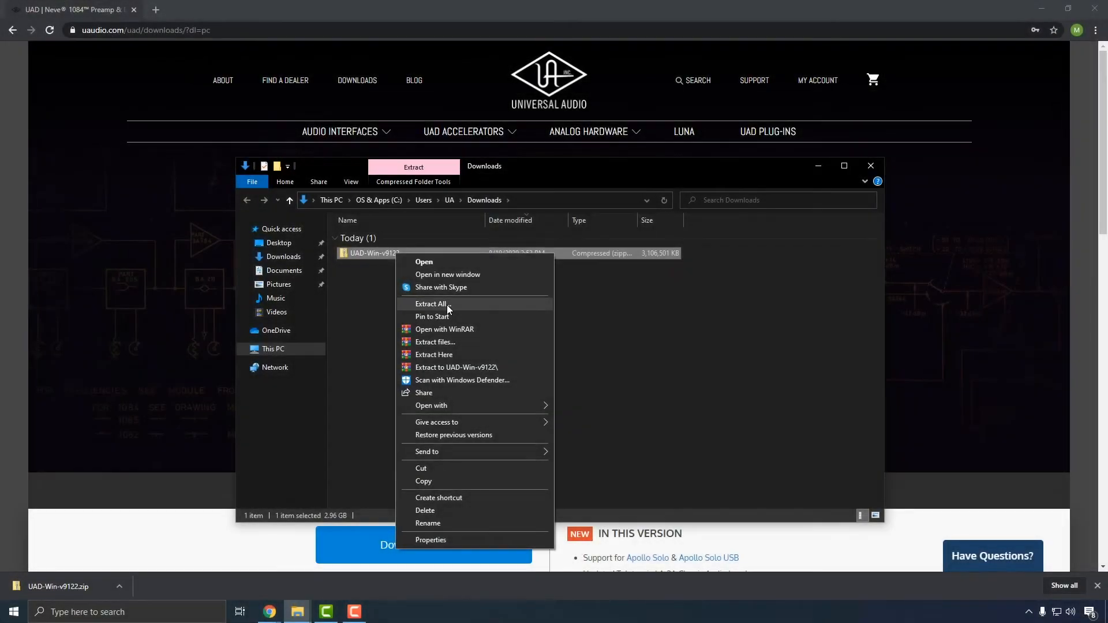
pyautogui.click(430, 304)
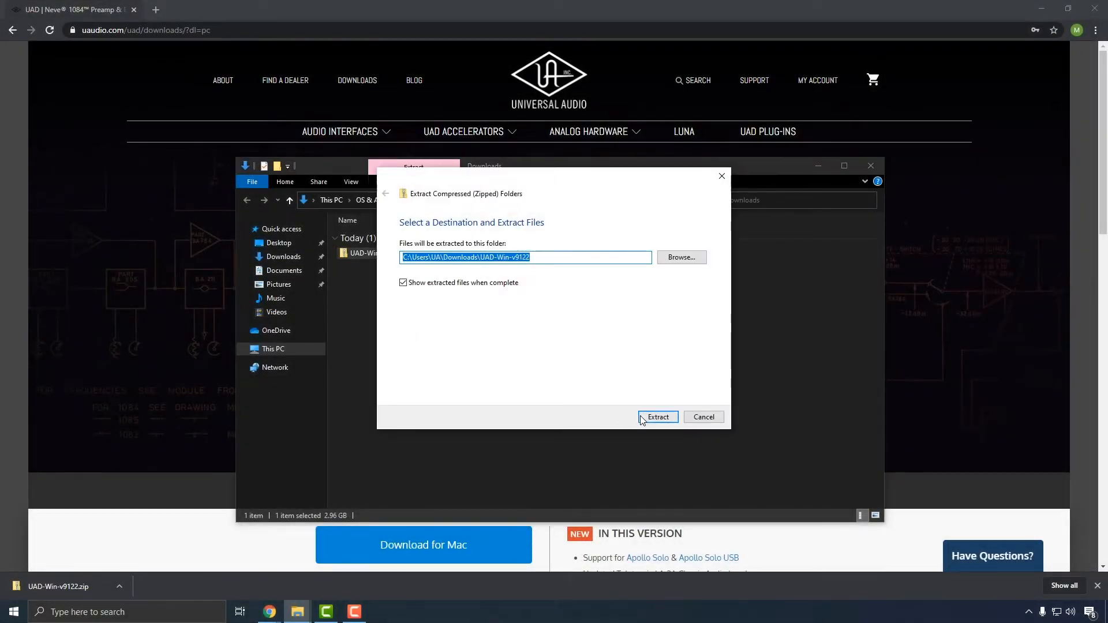
pyautogui.click(658, 417)
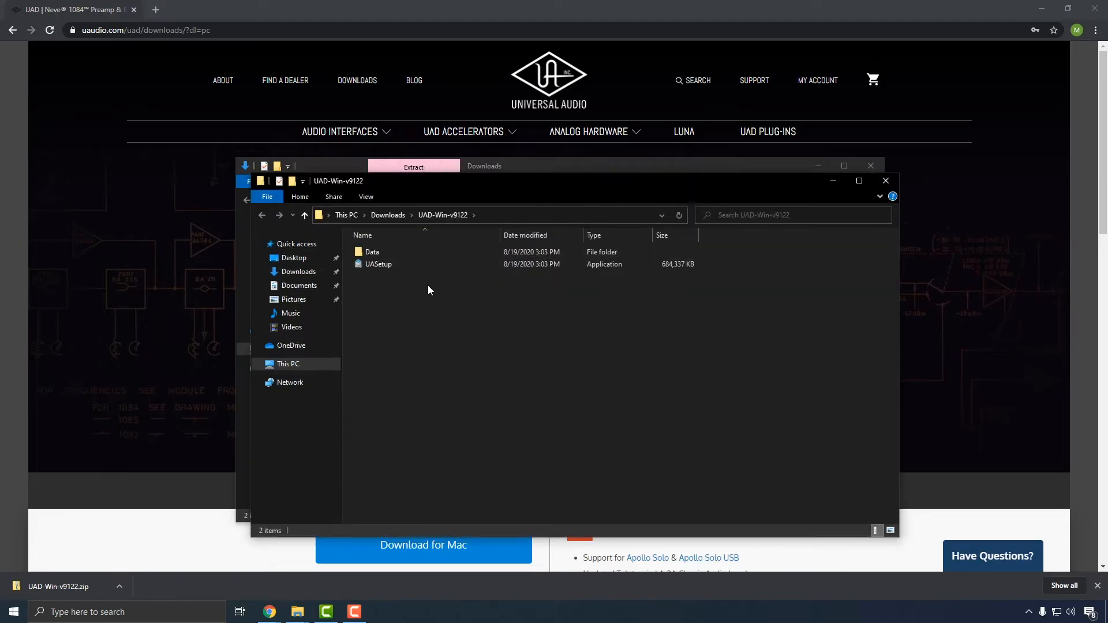
# Run UASetup, agree to the Universal Audio End User License Agreement, and install
pyautogui.doubleClick(378, 263)
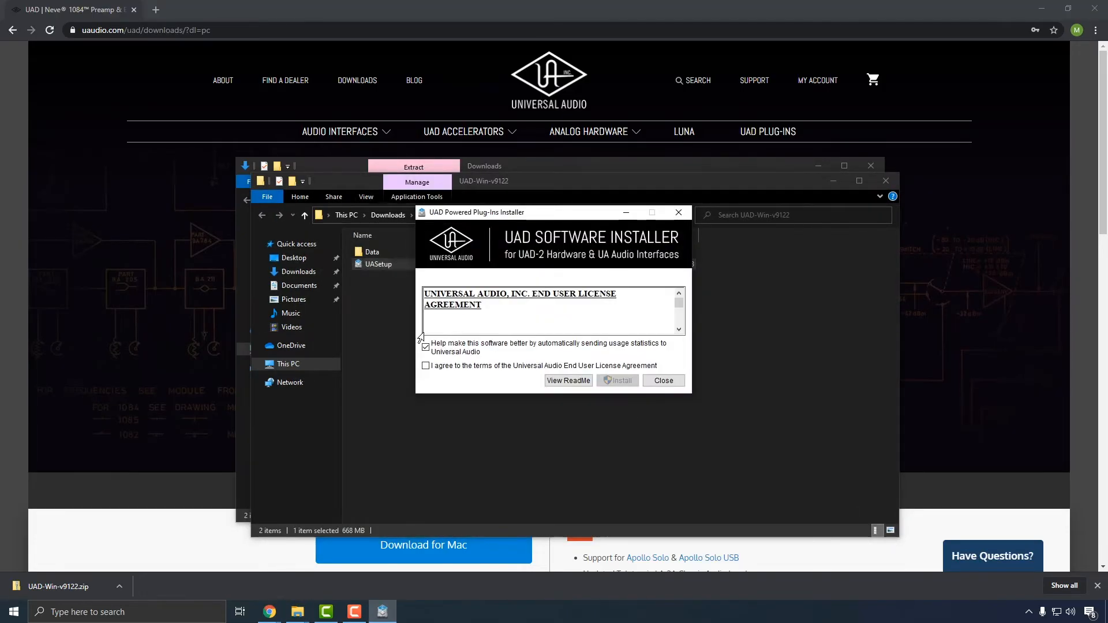
pyautogui.click(425, 365)
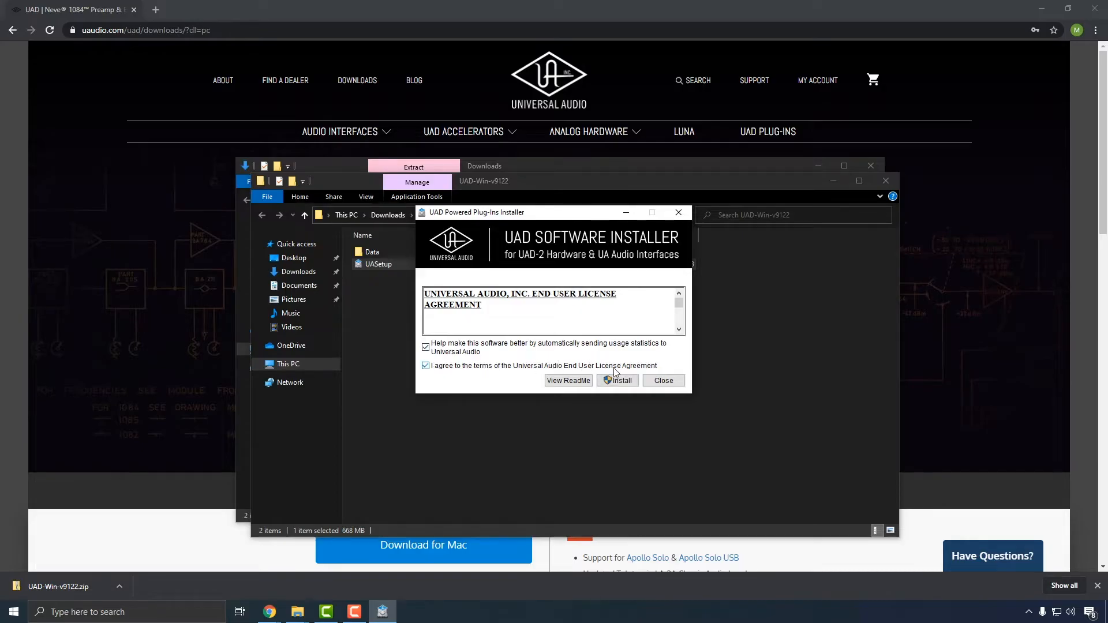
pyautogui.click(618, 380)
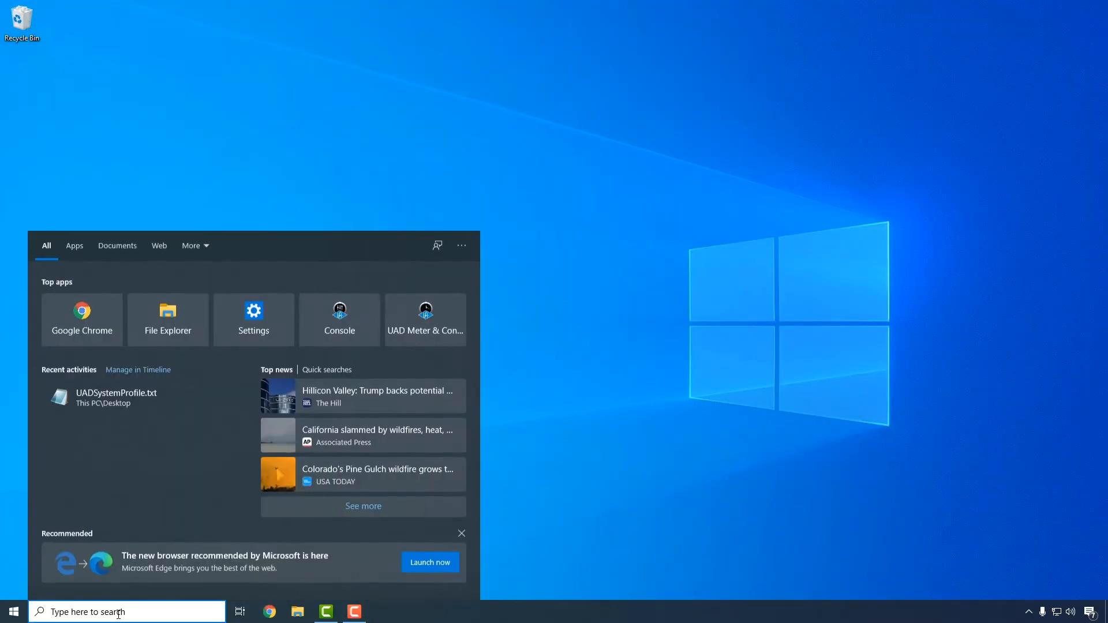
# Search 'uad meter' and launch UAD Meter & Control Panel from Best match
pyautogui.write('uad meter')
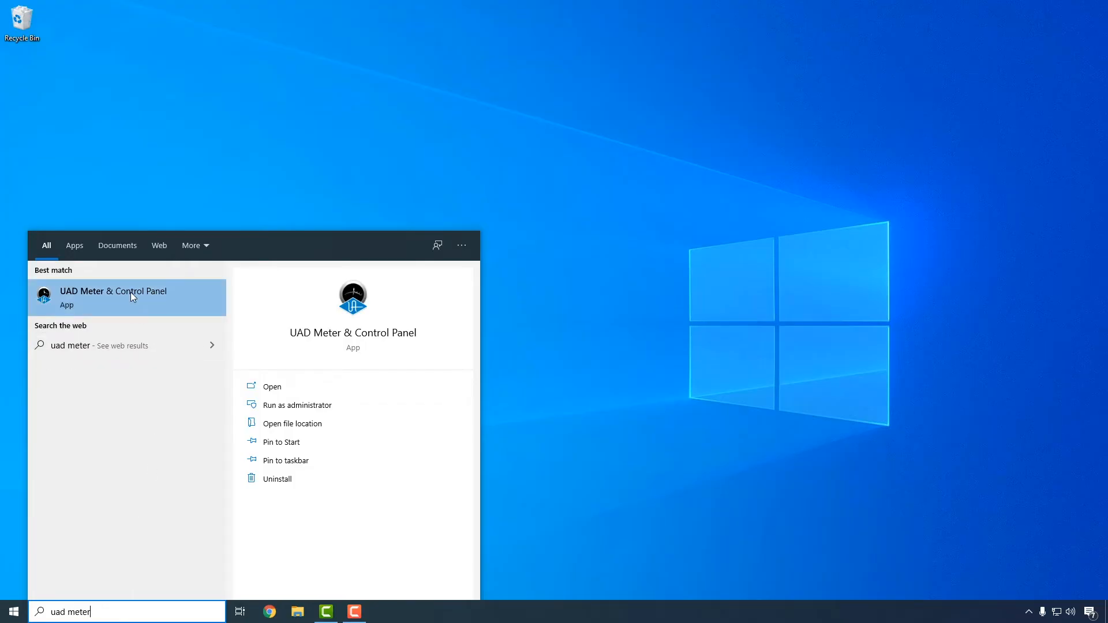
pyautogui.click(132, 298)
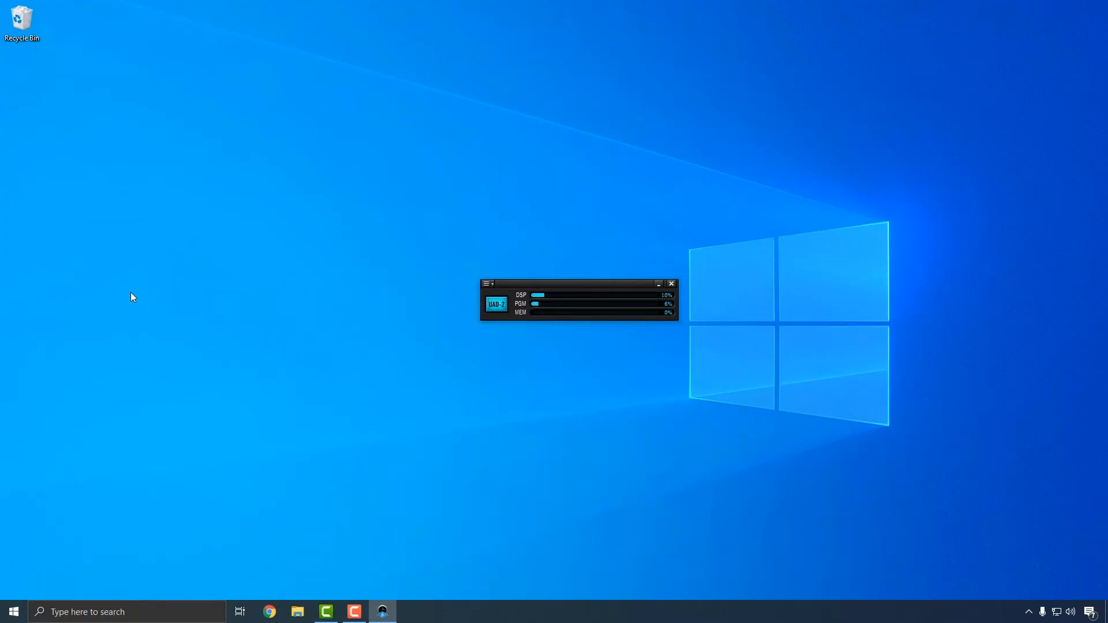
pyautogui.moveTo(148, 306)
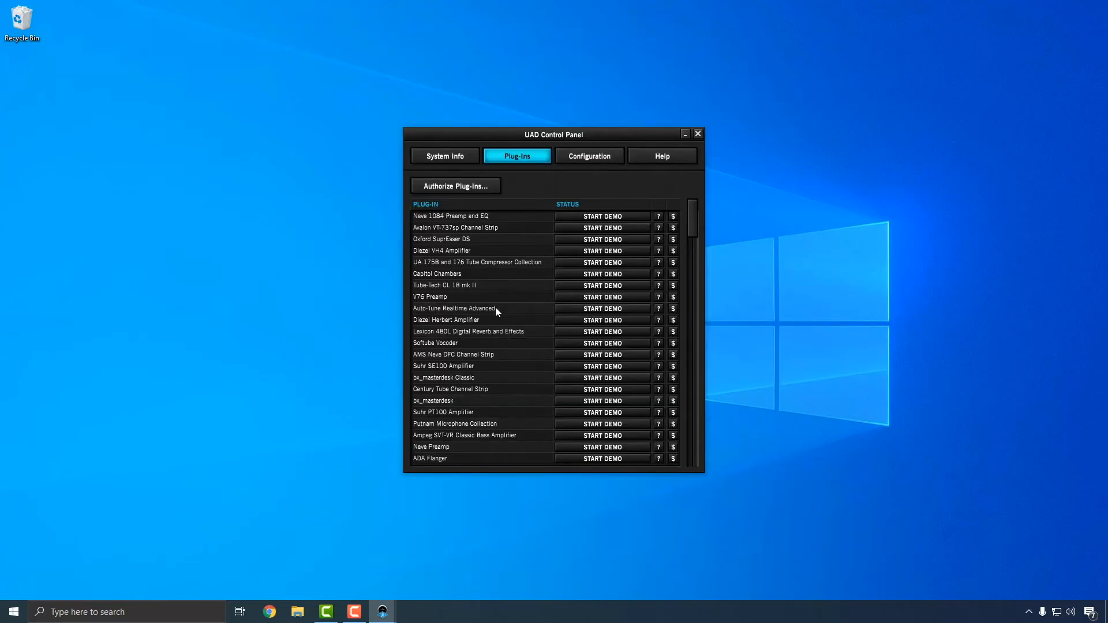
# Authorize plug-ins for the Apollo Solo USB, dismiss the success message, and close the panel
pyautogui.click(455, 186)
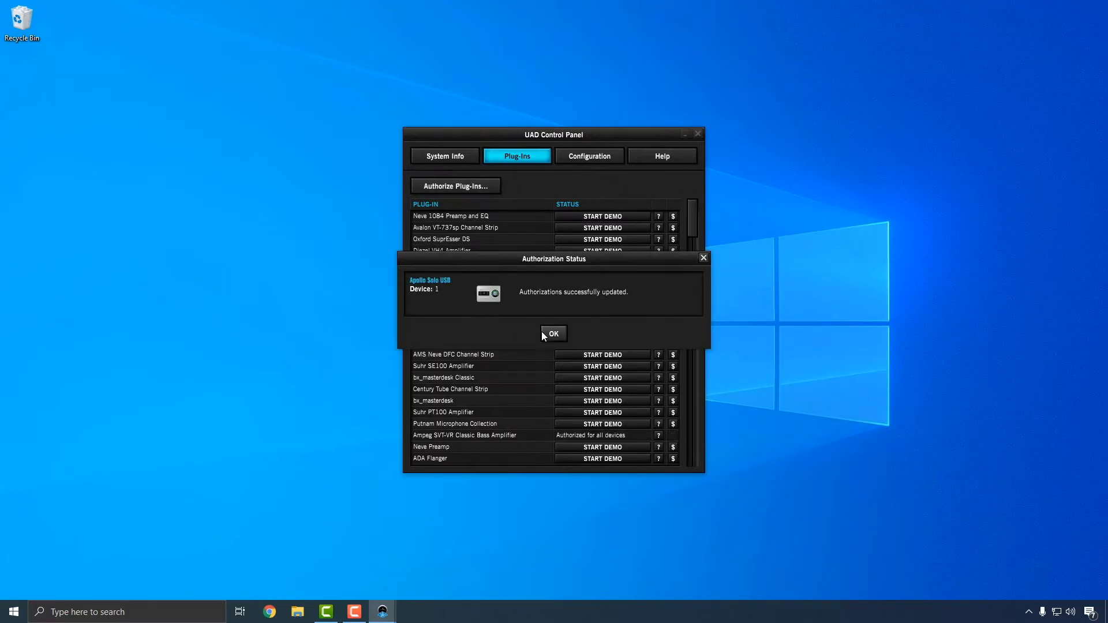
pyautogui.click(554, 334)
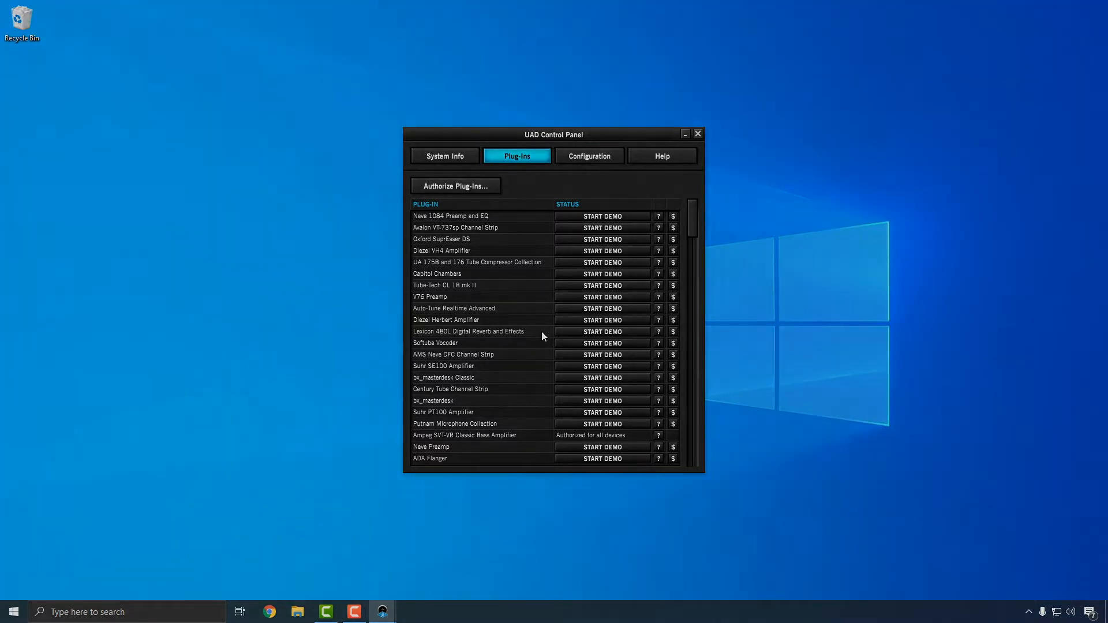
pyautogui.click(699, 133)
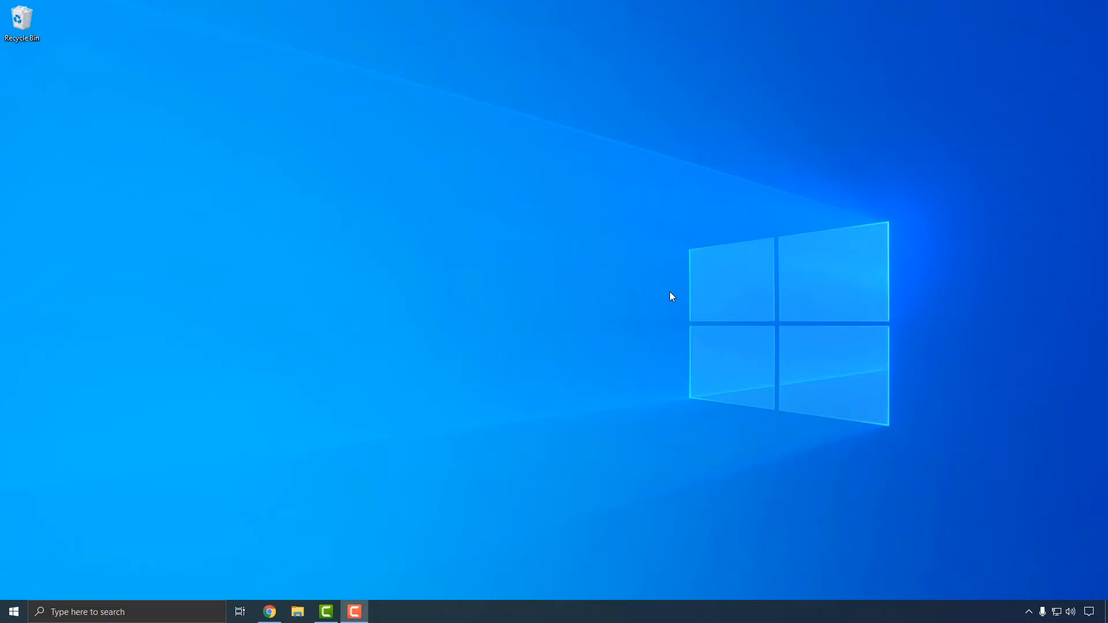
pyautogui.moveTo(255, 482)
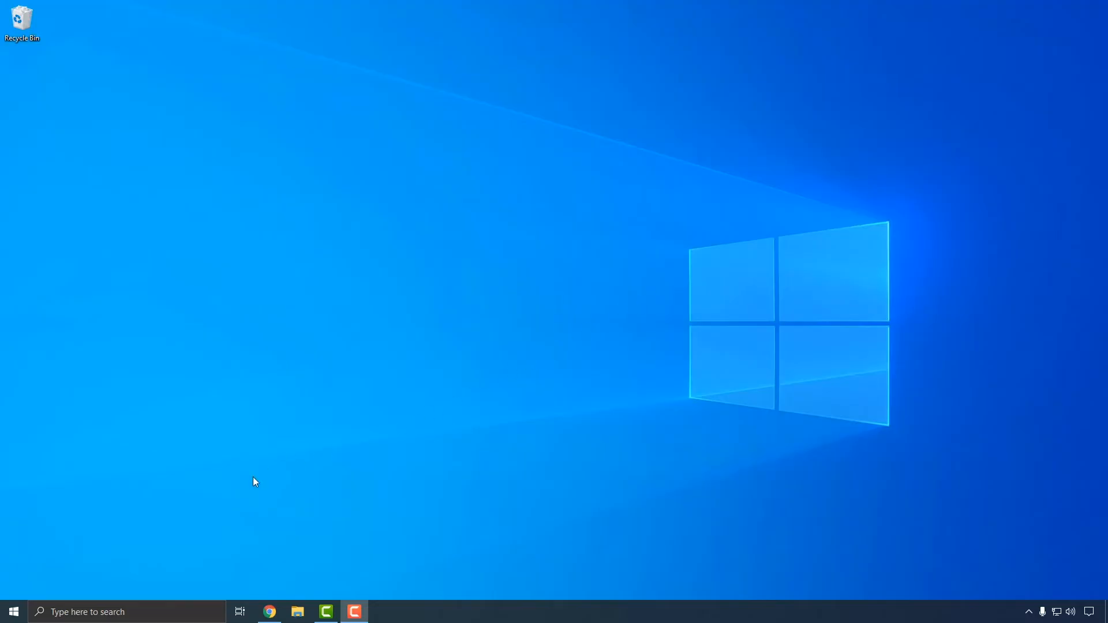
# Open Device Manager and untick 'Allow the computer to turn off this device' for USB Root Hub (USB 3.0)
pyautogui.rightClick(13, 612)
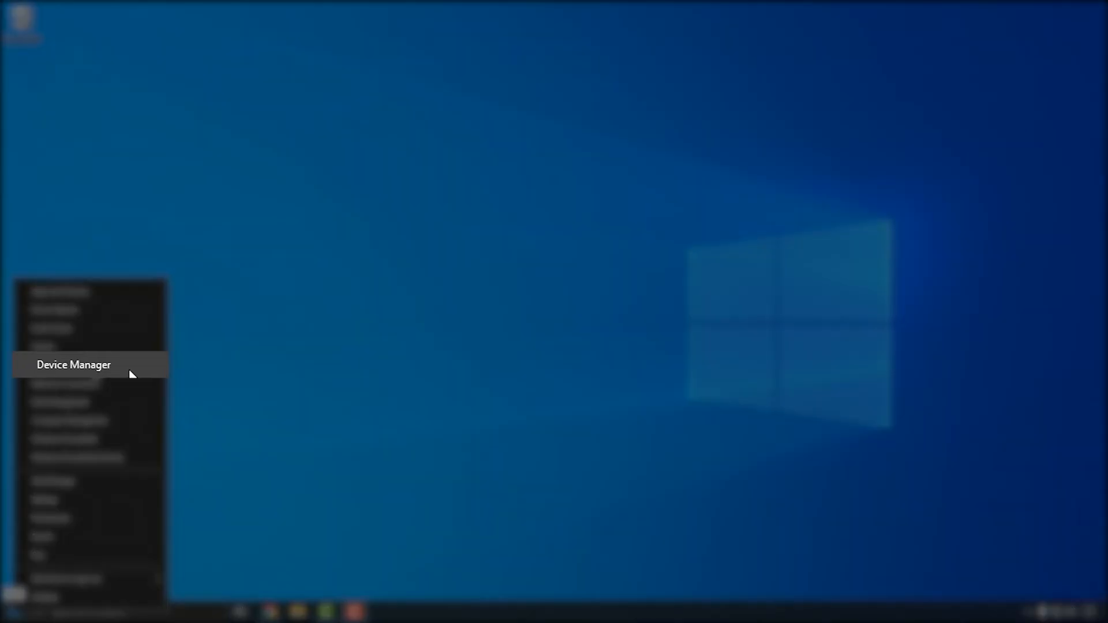
pyautogui.click(74, 364)
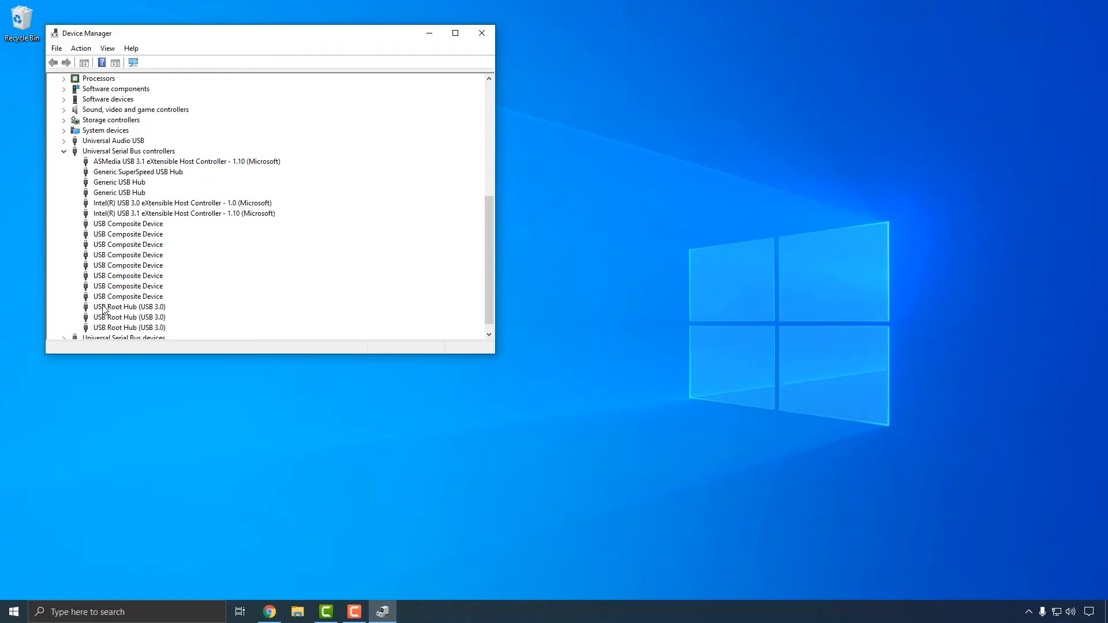
pyautogui.doubleClick(129, 307)
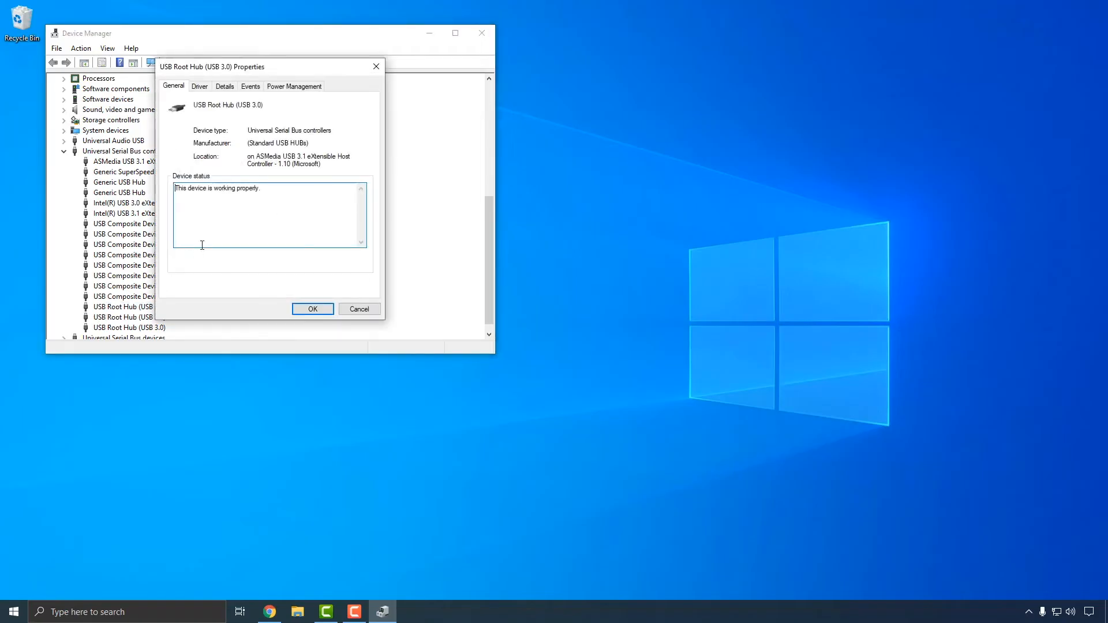
pyautogui.click(294, 86)
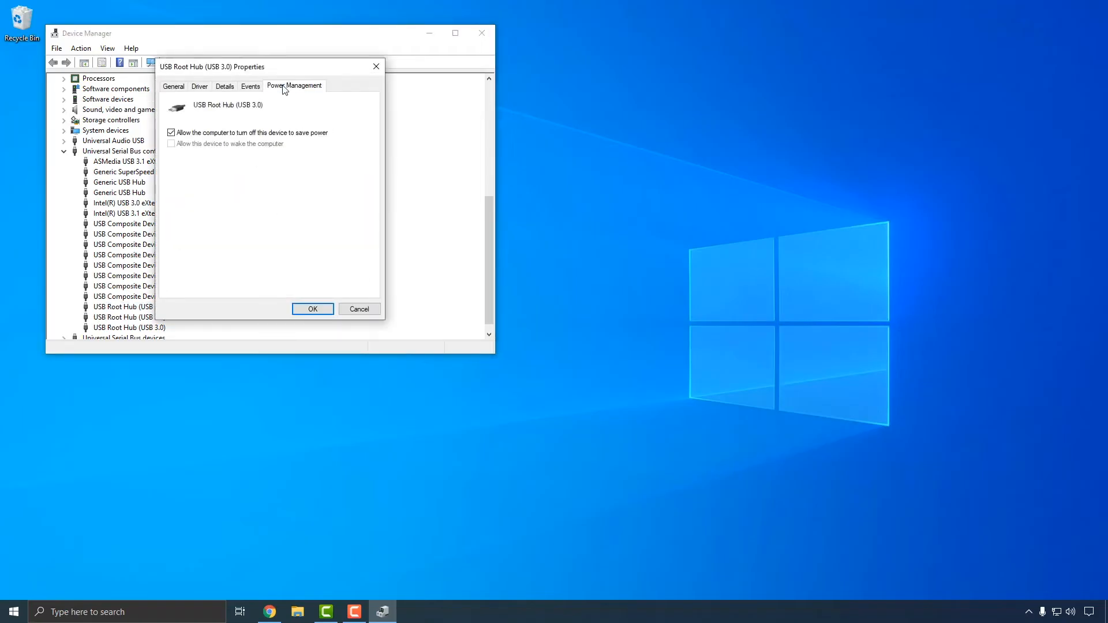
pyautogui.click(171, 133)
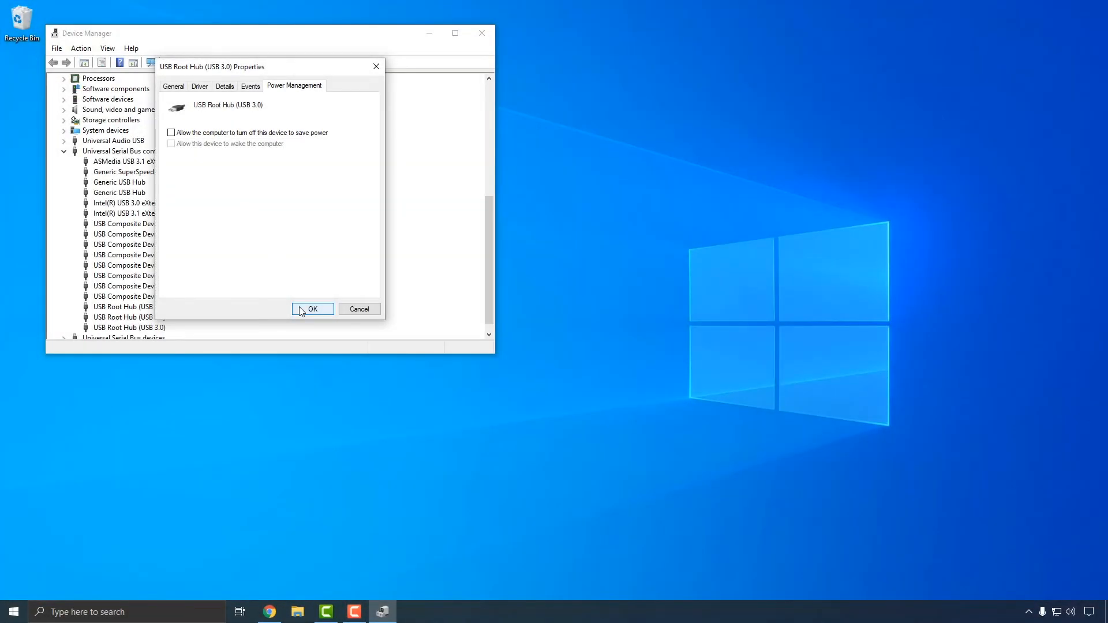
# Open another USB Root Hub (USB 3.0)'s Power Management properties, then close them
pyautogui.click(312, 309)
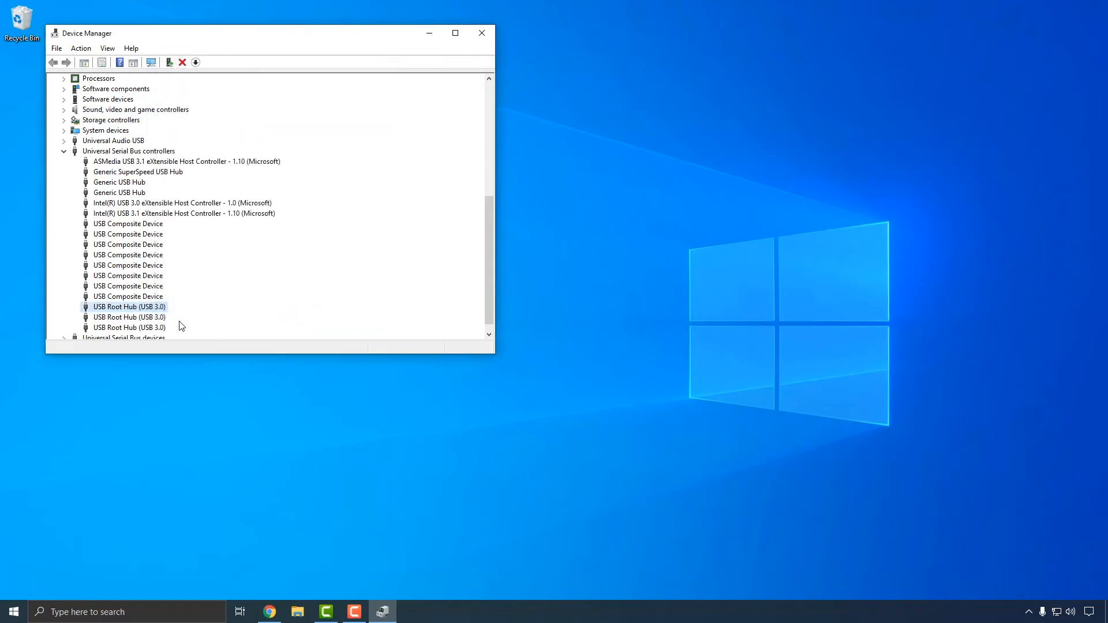
pyautogui.doubleClick(129, 307)
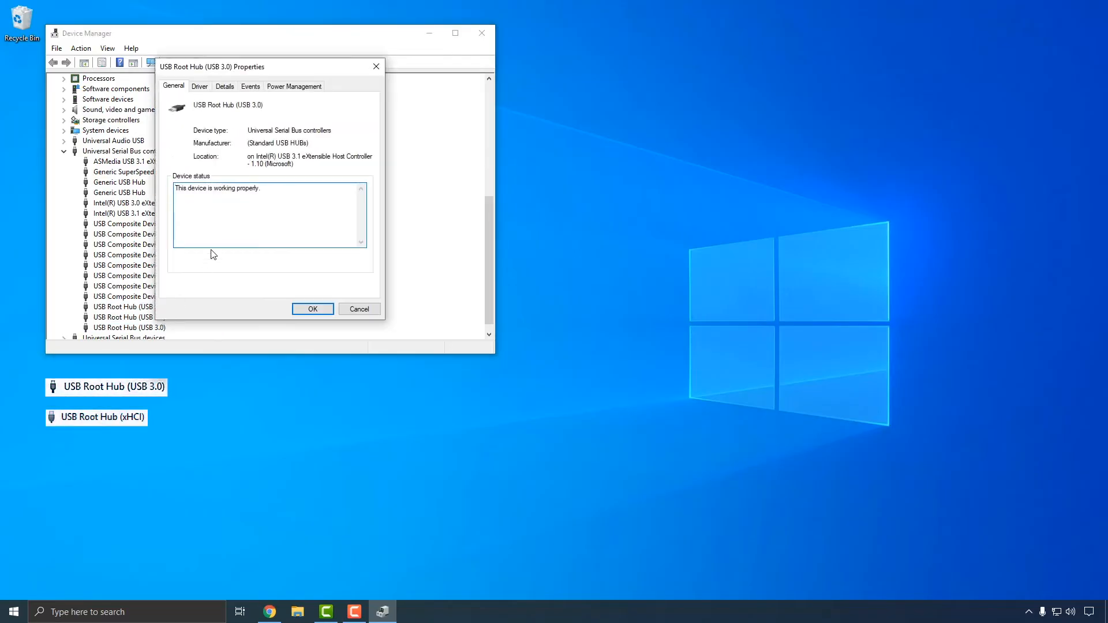
pyautogui.click(294, 86)
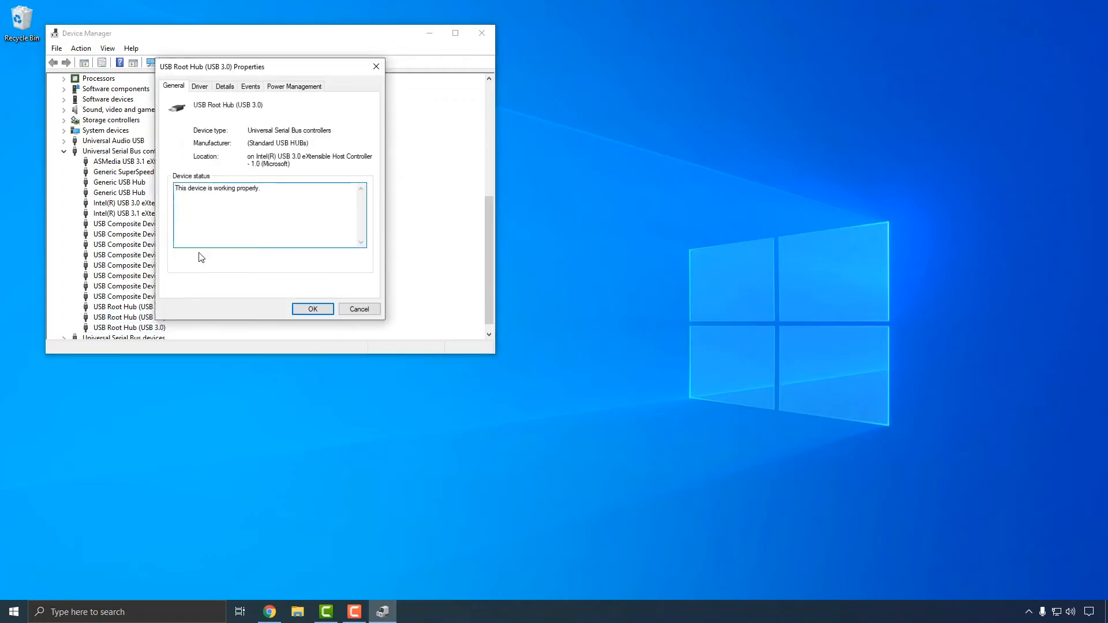
pyautogui.click(294, 86)
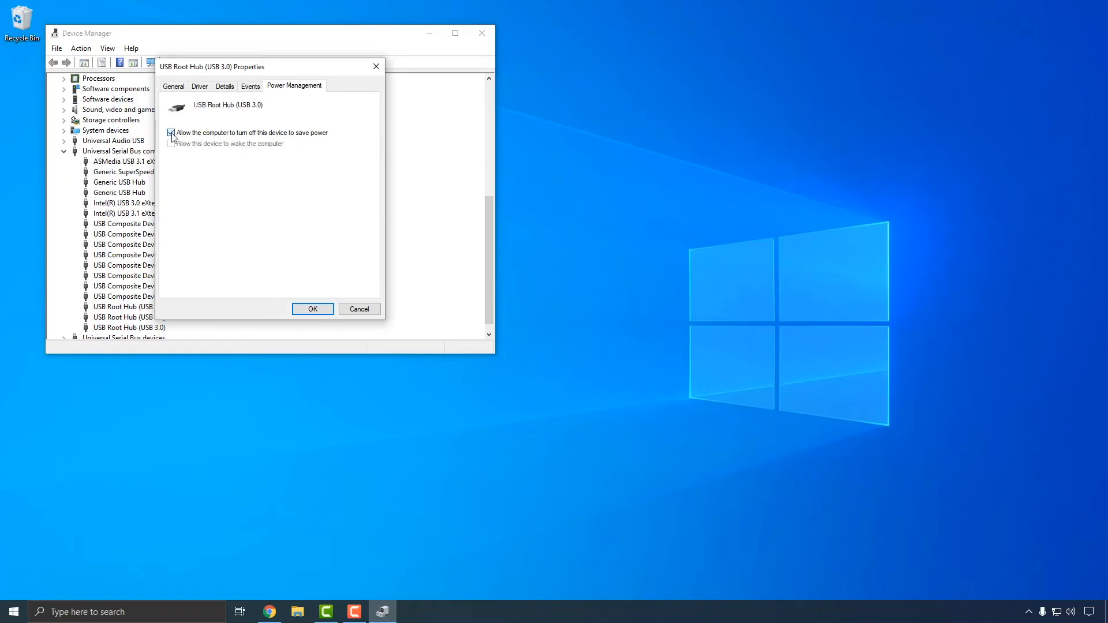
pyautogui.click(312, 309)
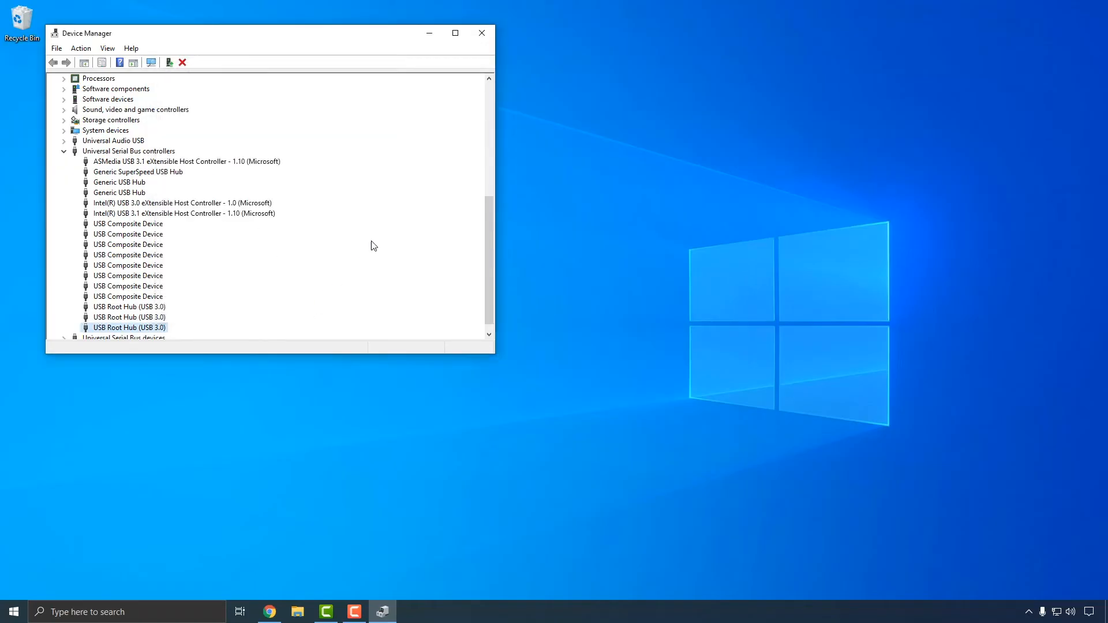
# Close Device Manager and open Control Panel through a taskbar search for 'control'
pyautogui.click(481, 32)
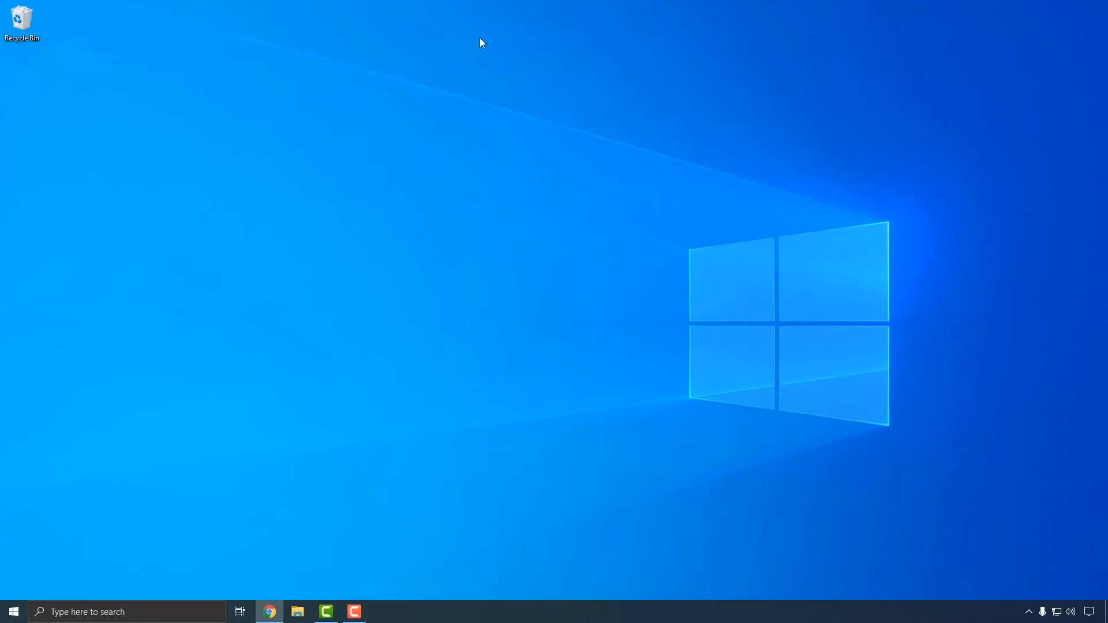
pyautogui.moveTo(348, 216)
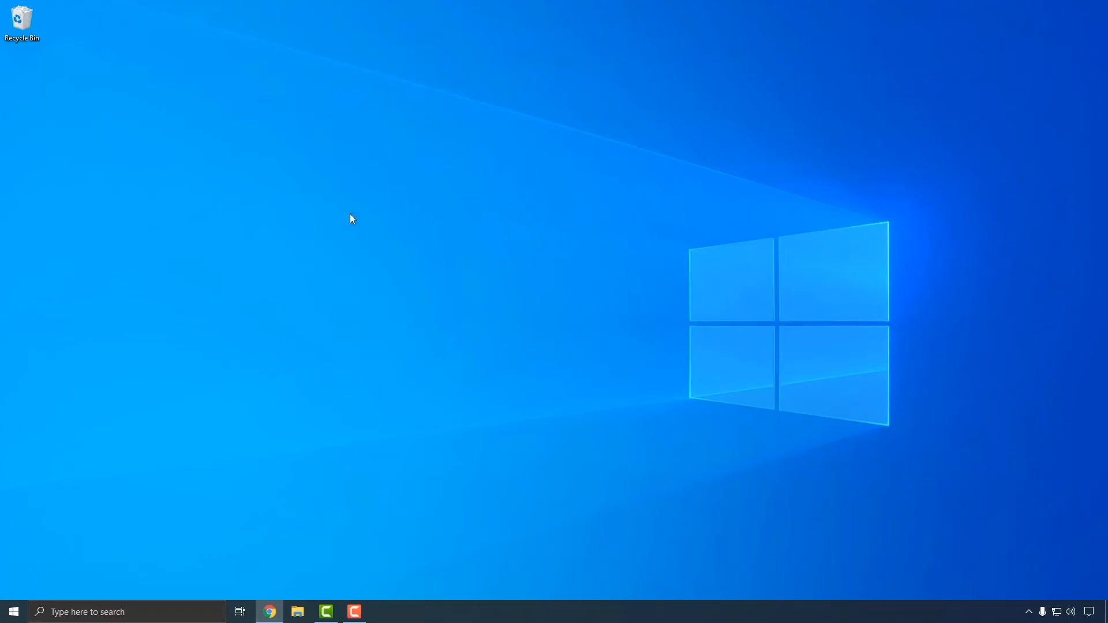
pyautogui.click(116, 612)
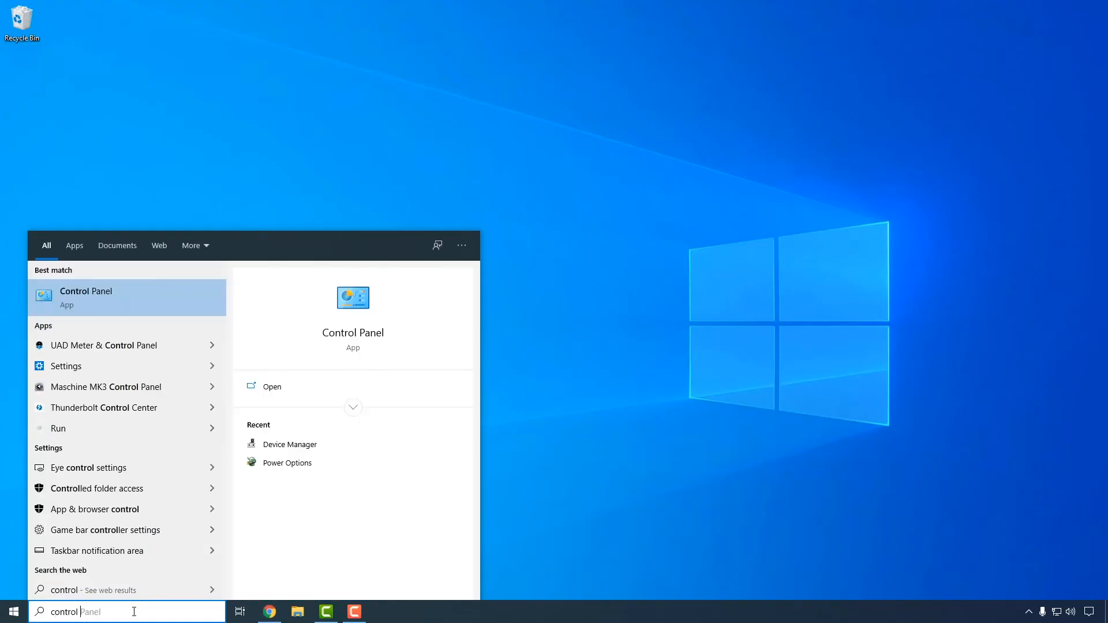
pyautogui.click(85, 297)
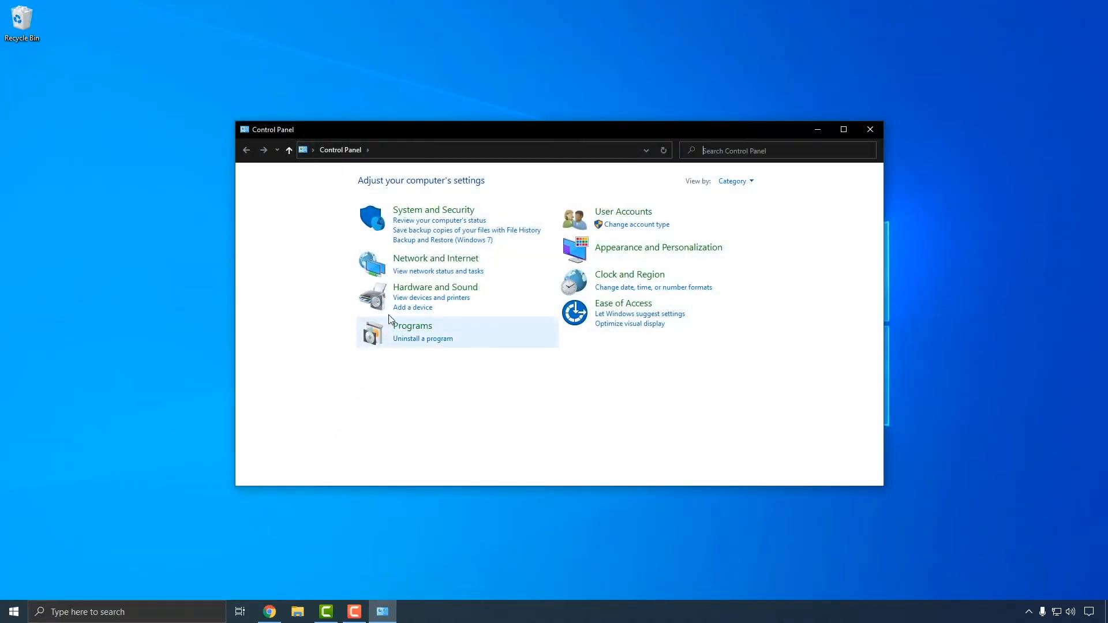
# In Hardware and Sound > Sound, set the sound scheme to No Sounds
pyautogui.click(435, 286)
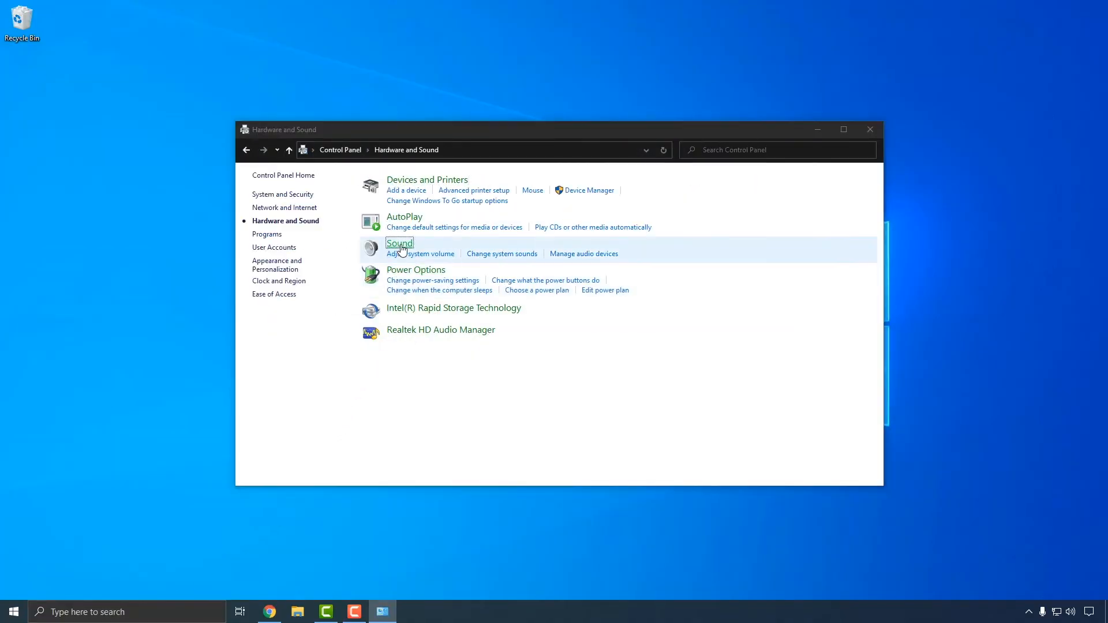
pyautogui.click(399, 243)
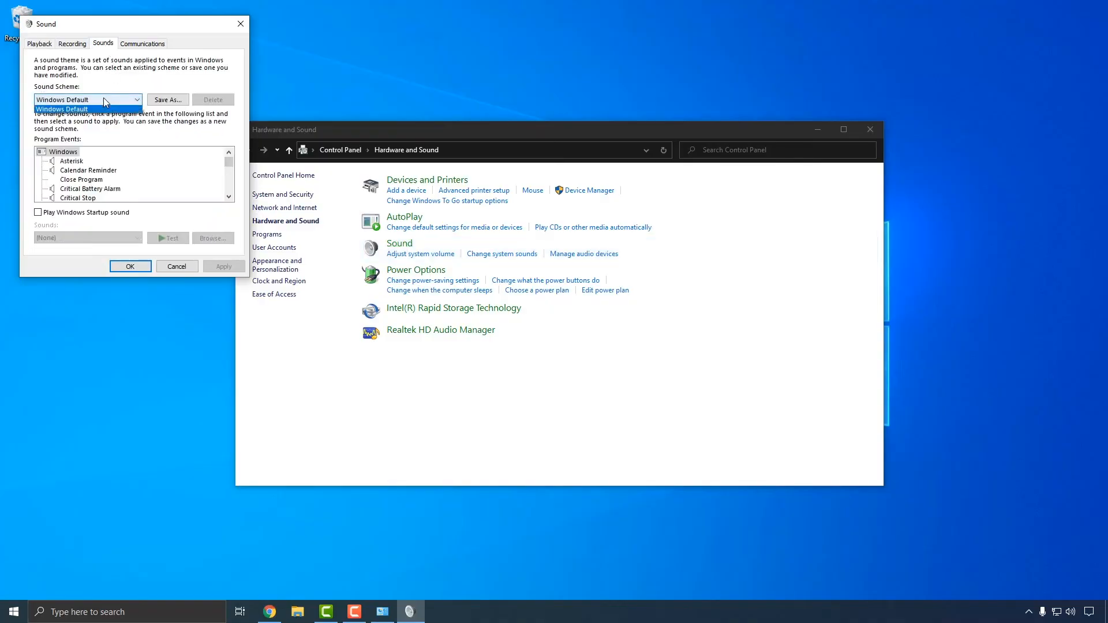
pyautogui.click(62, 108)
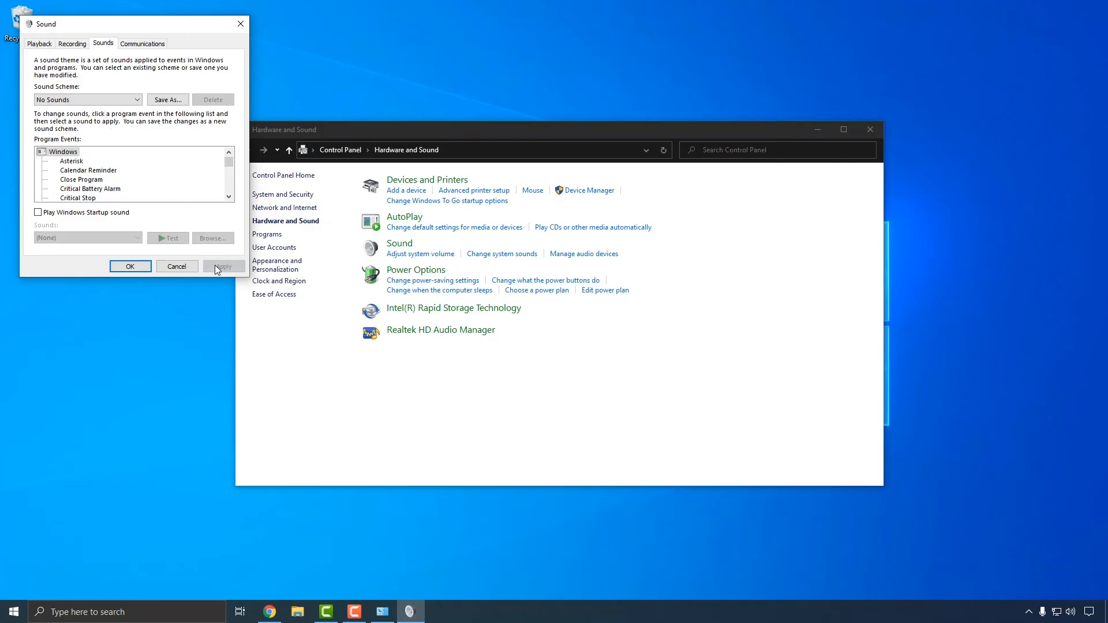
pyautogui.moveTo(85, 96)
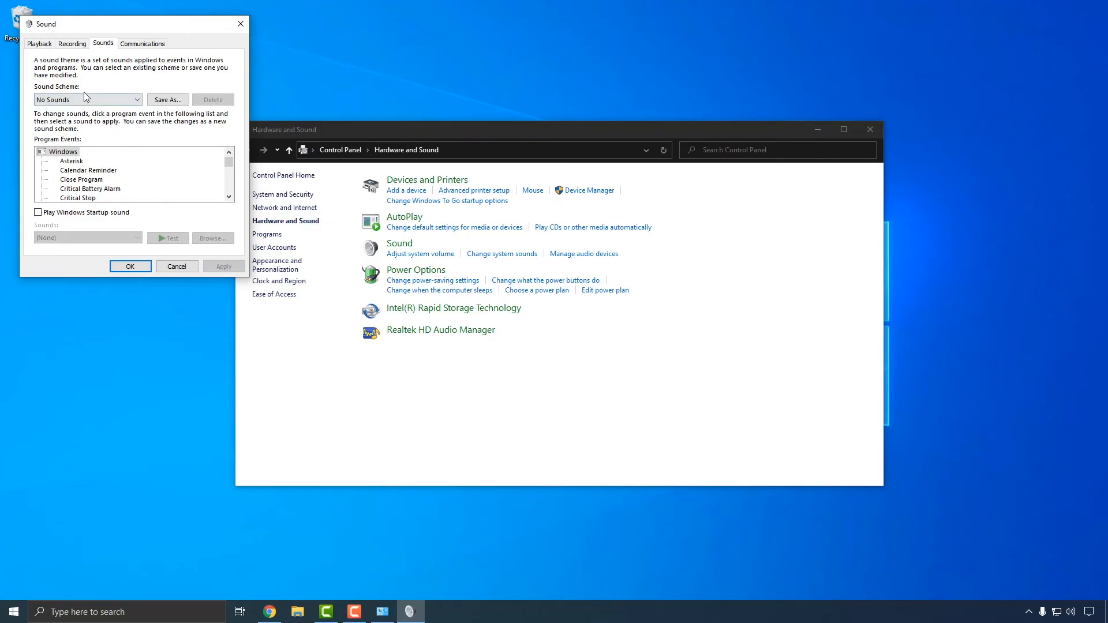
# In the Speakers Properties Advanced tab, choose 24 bit, 48000 Hz (Studio Quality) as the default format
pyautogui.click(39, 43)
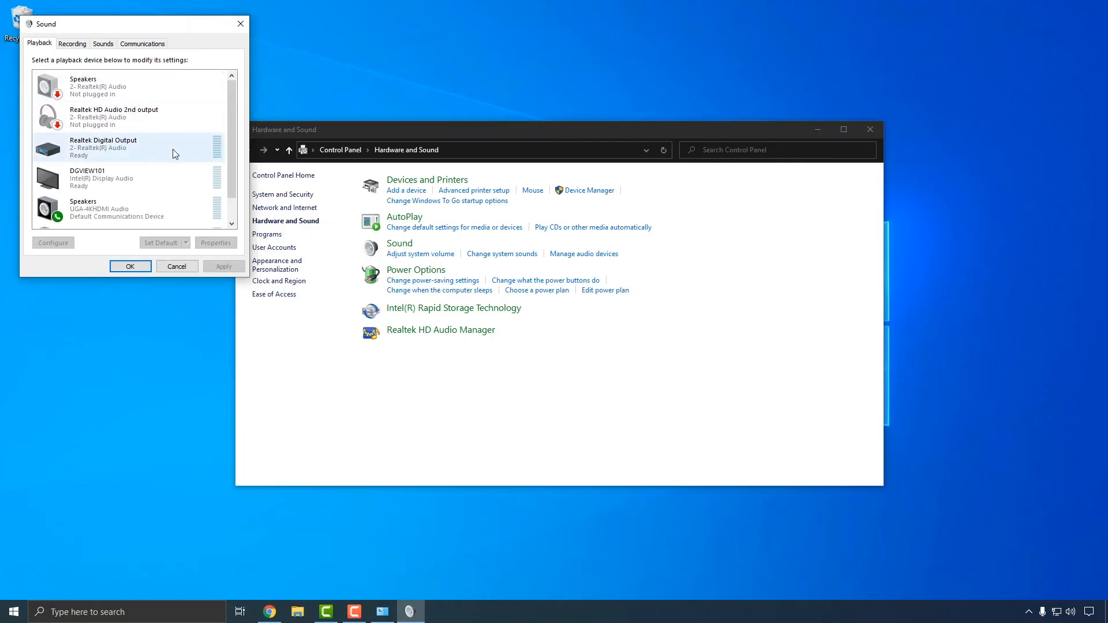
pyautogui.scroll(-3)
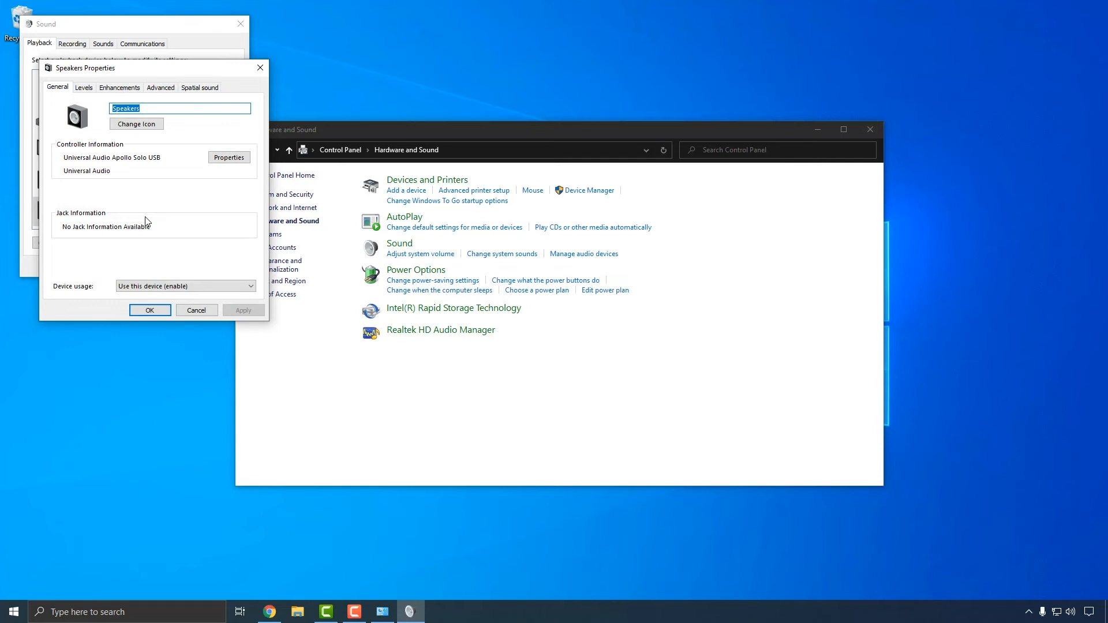
pyautogui.click(160, 87)
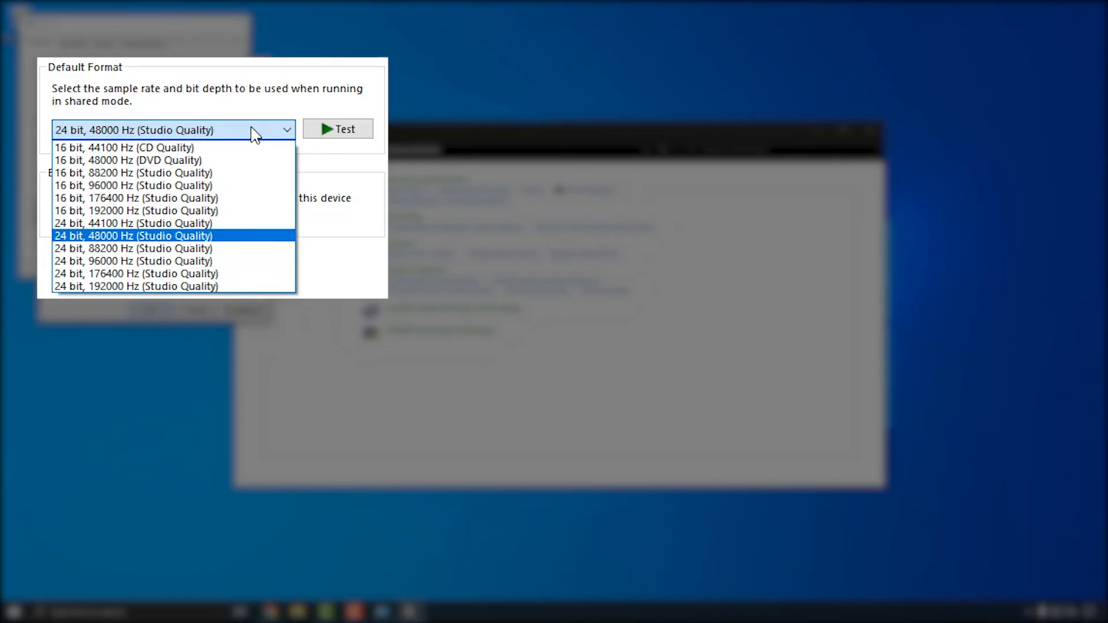
pyautogui.click(132, 236)
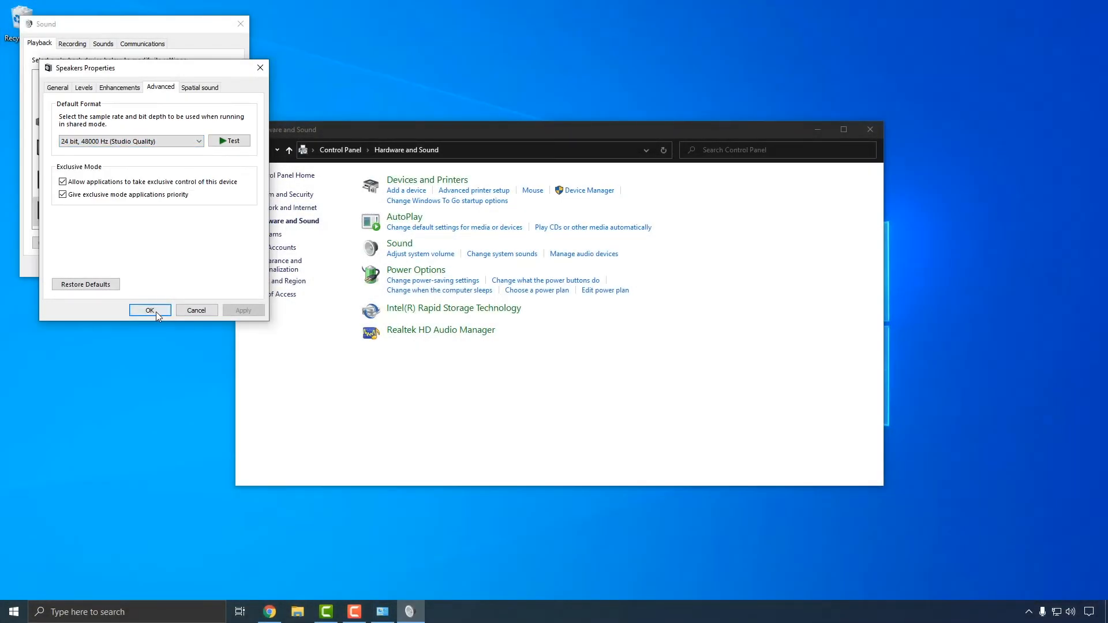
# Confirm and close the sound settings, then select High performance in Power Options
pyautogui.click(149, 310)
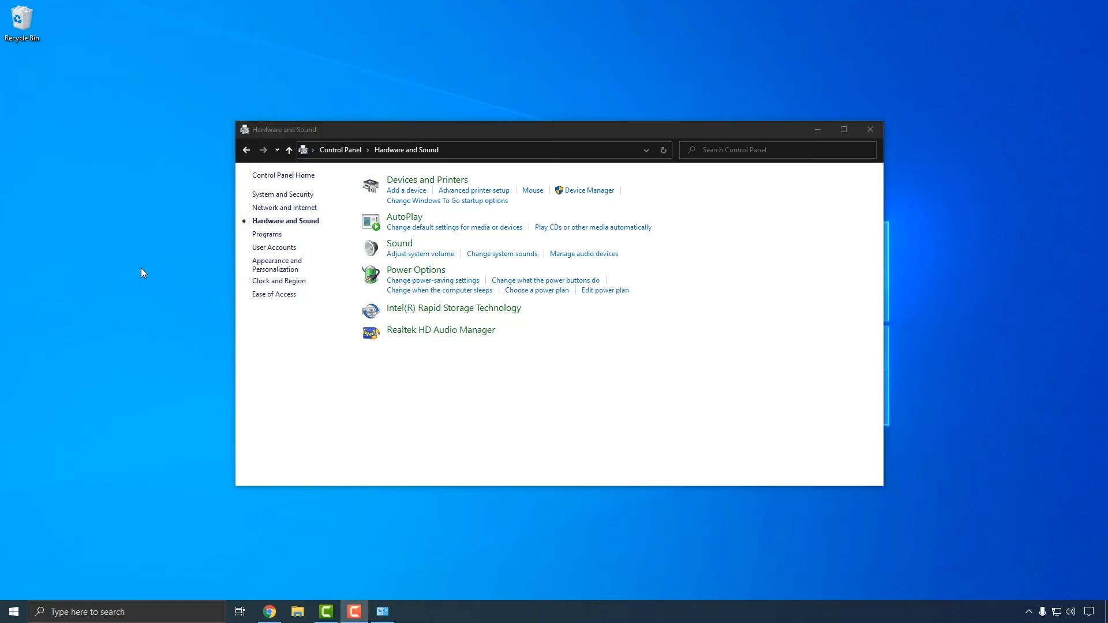
pyautogui.moveTo(395, 271)
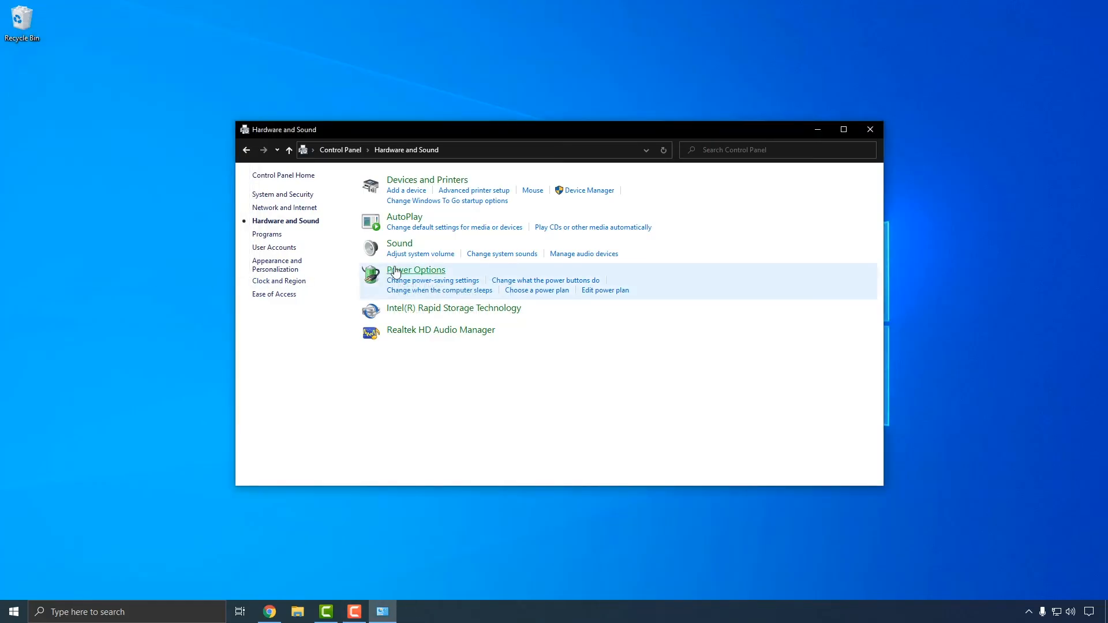
pyautogui.click(417, 269)
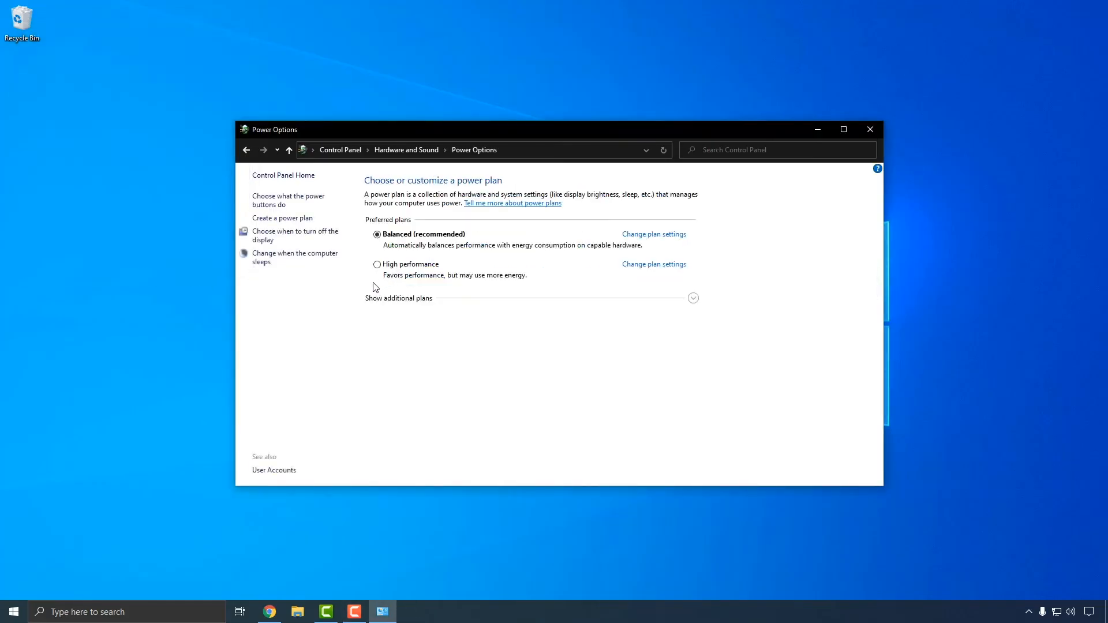
pyautogui.moveTo(362, 291)
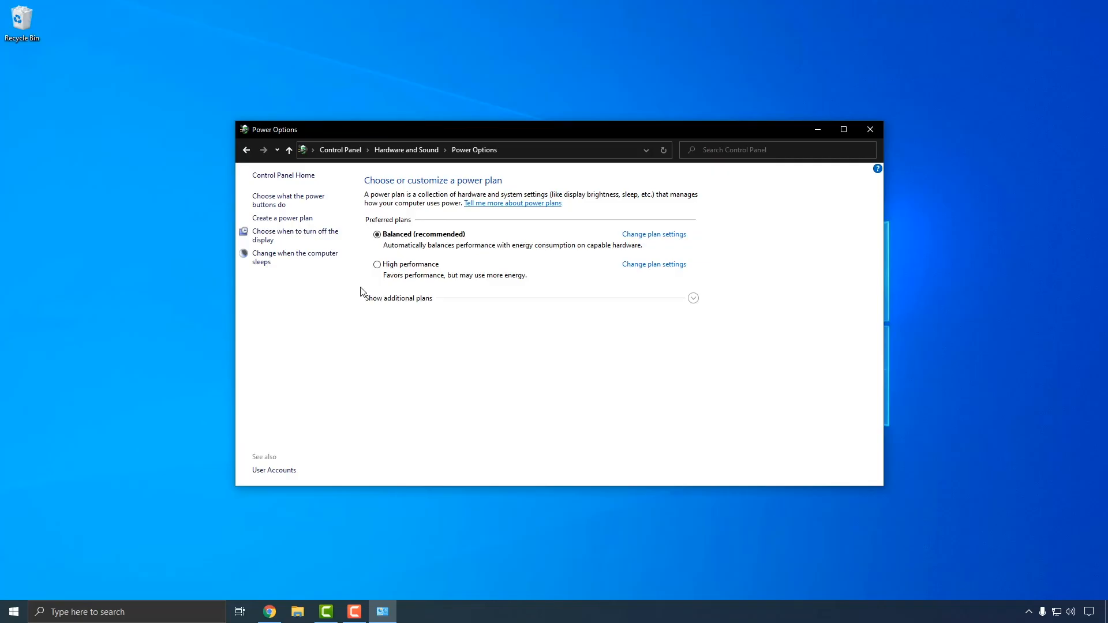
pyautogui.click(377, 264)
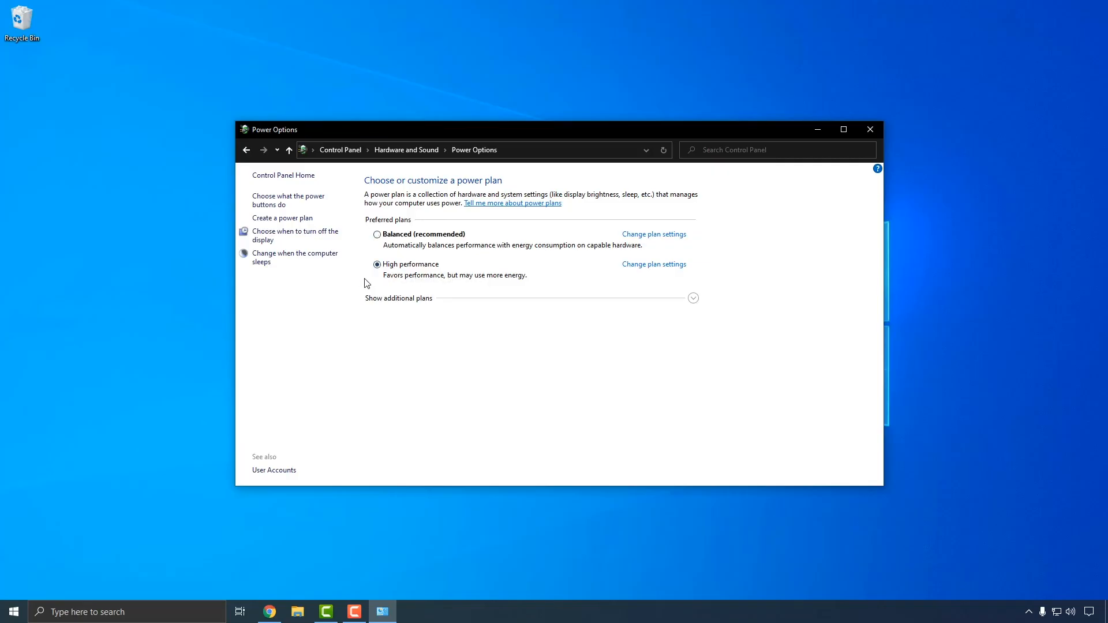
pyautogui.moveTo(351, 289)
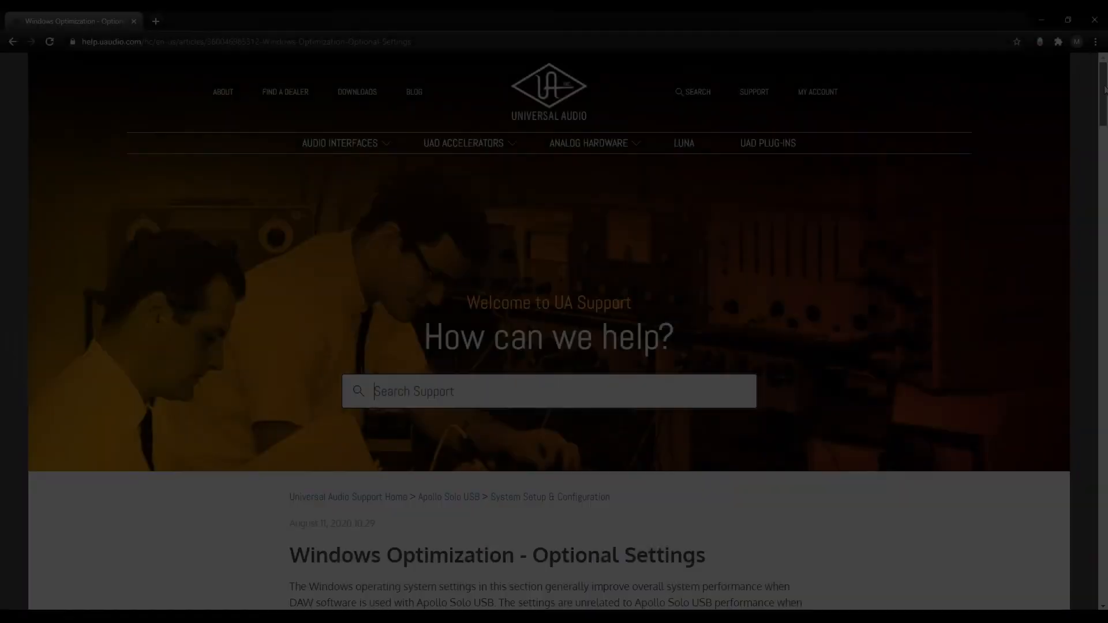
# Scroll down the UA support page to the Windows Optimization optional settings topics
pyautogui.scroll(-3)
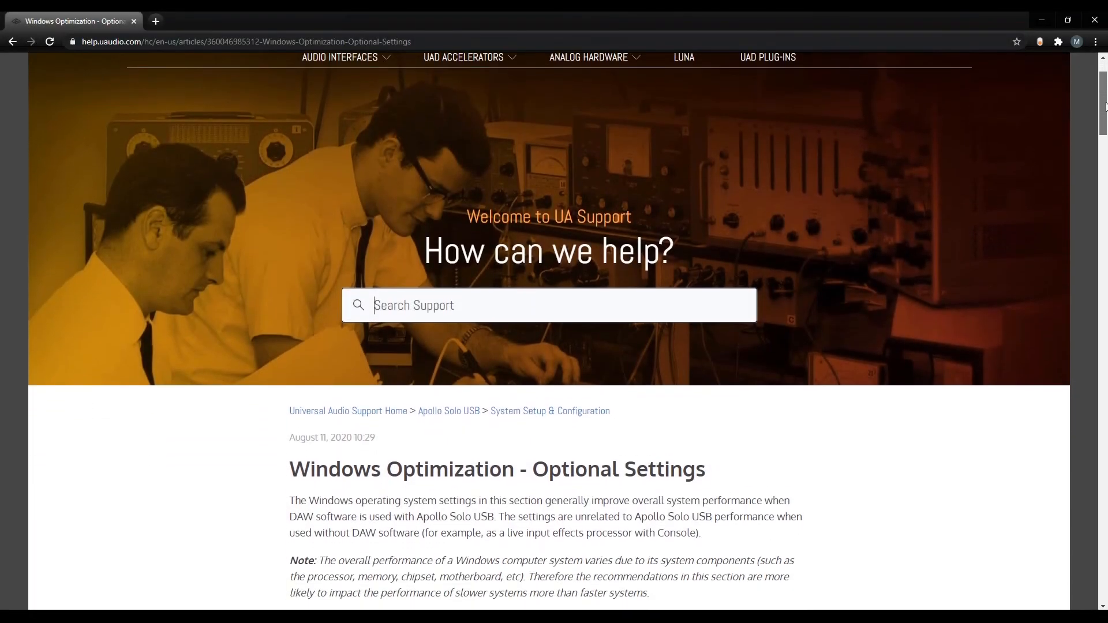
pyautogui.scroll(-3)
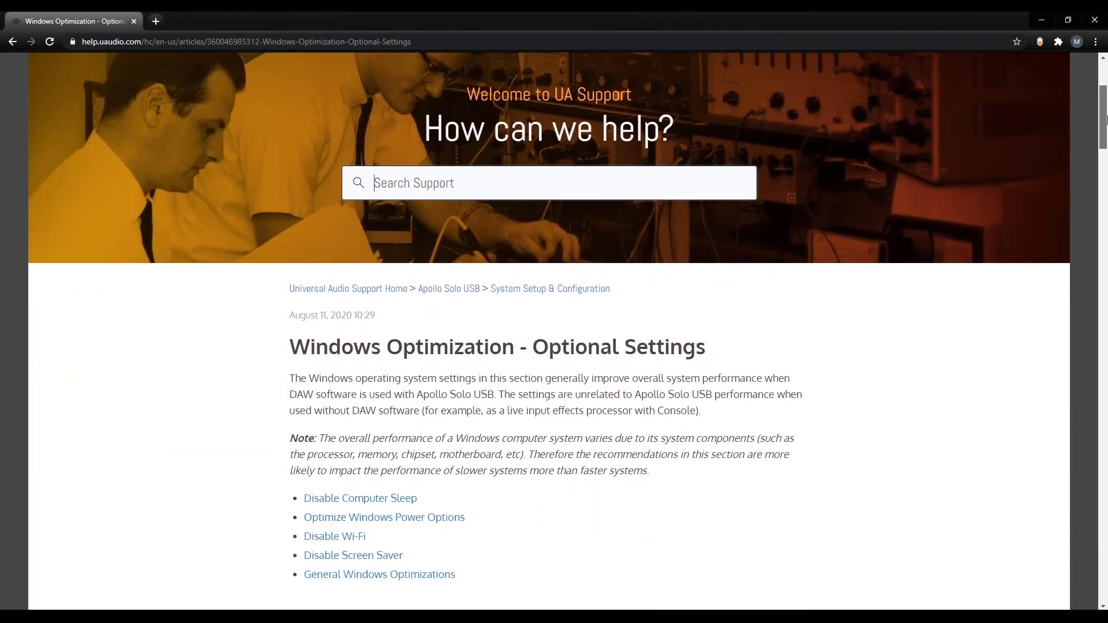